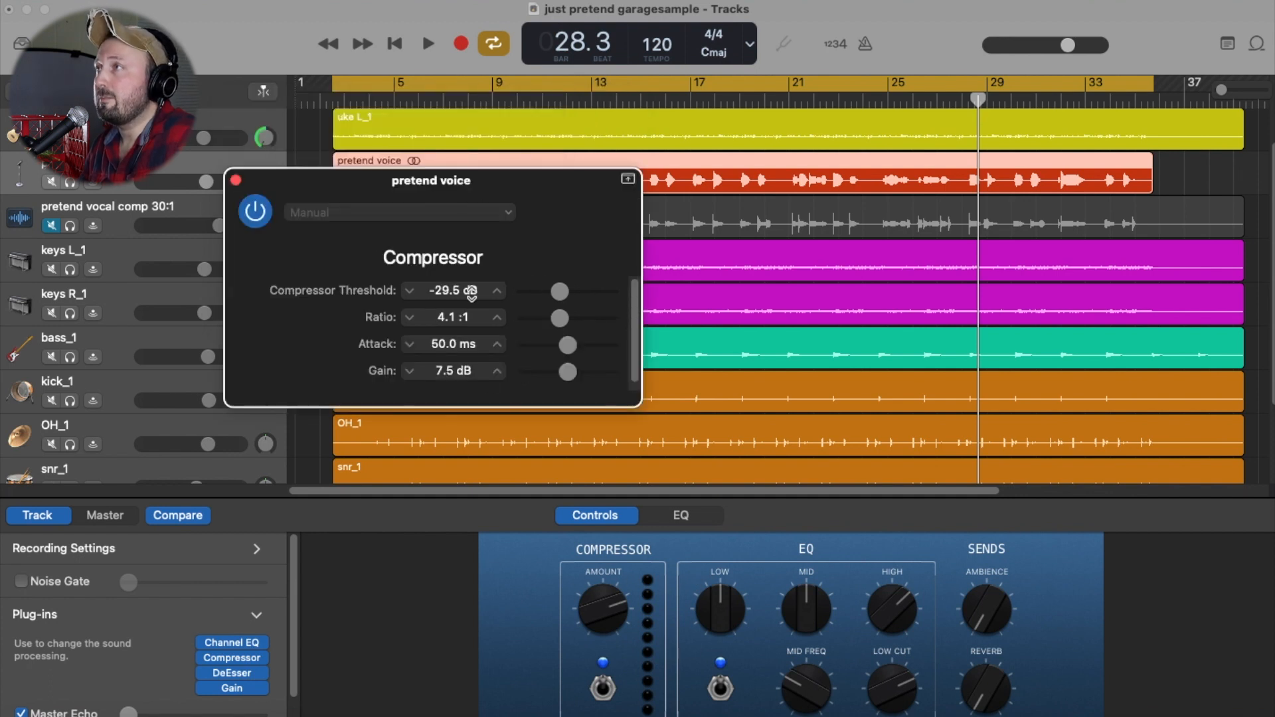
pyautogui.moveTo(236, 596)
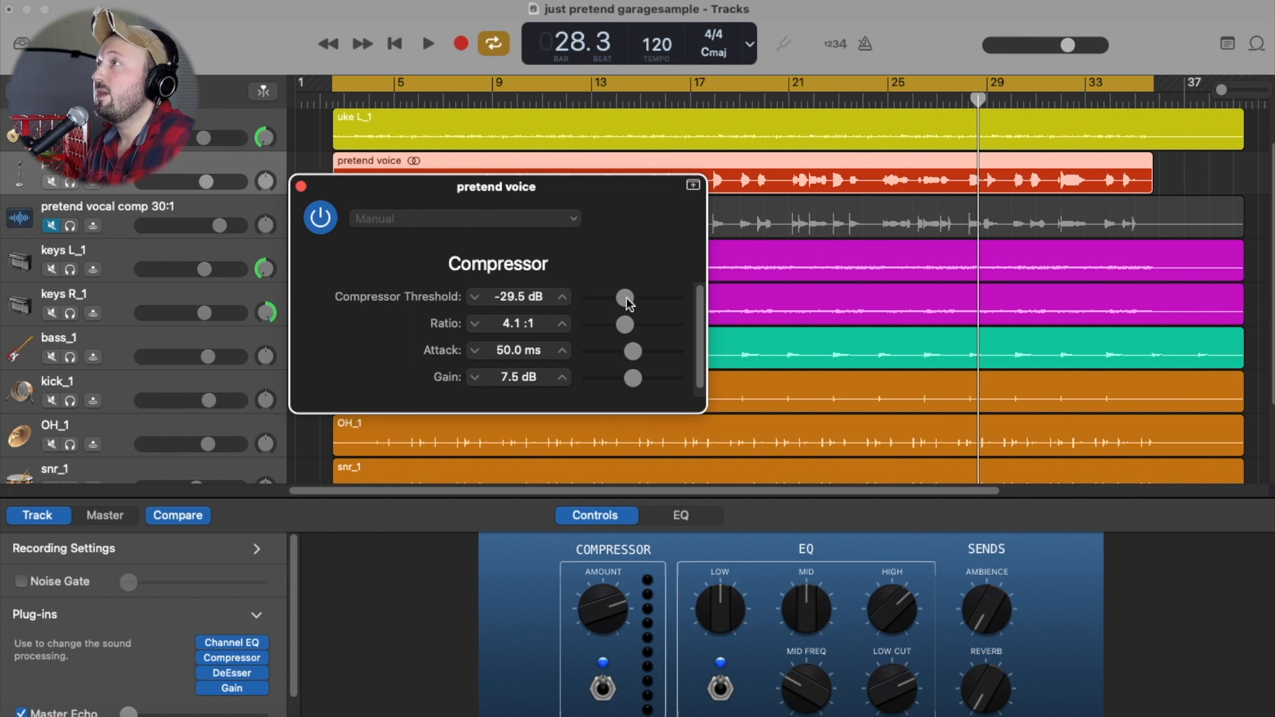
pyautogui.moveTo(620, 328)
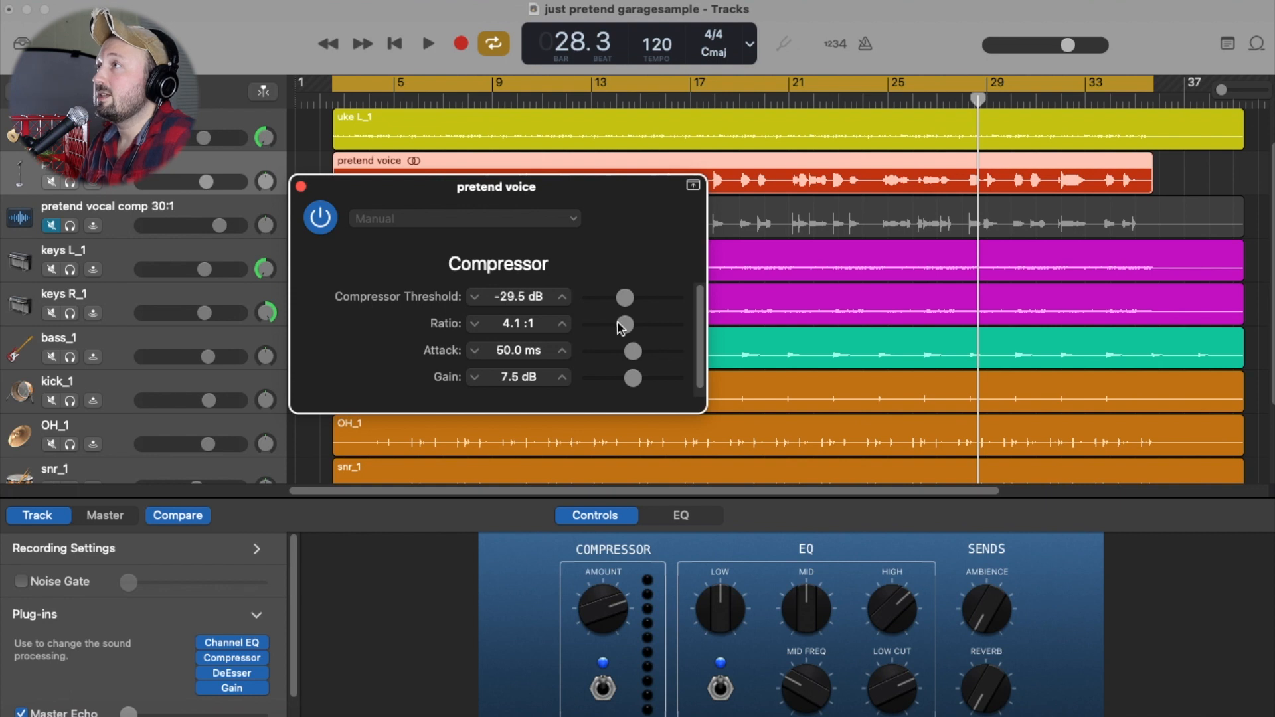
pyautogui.moveTo(640, 354)
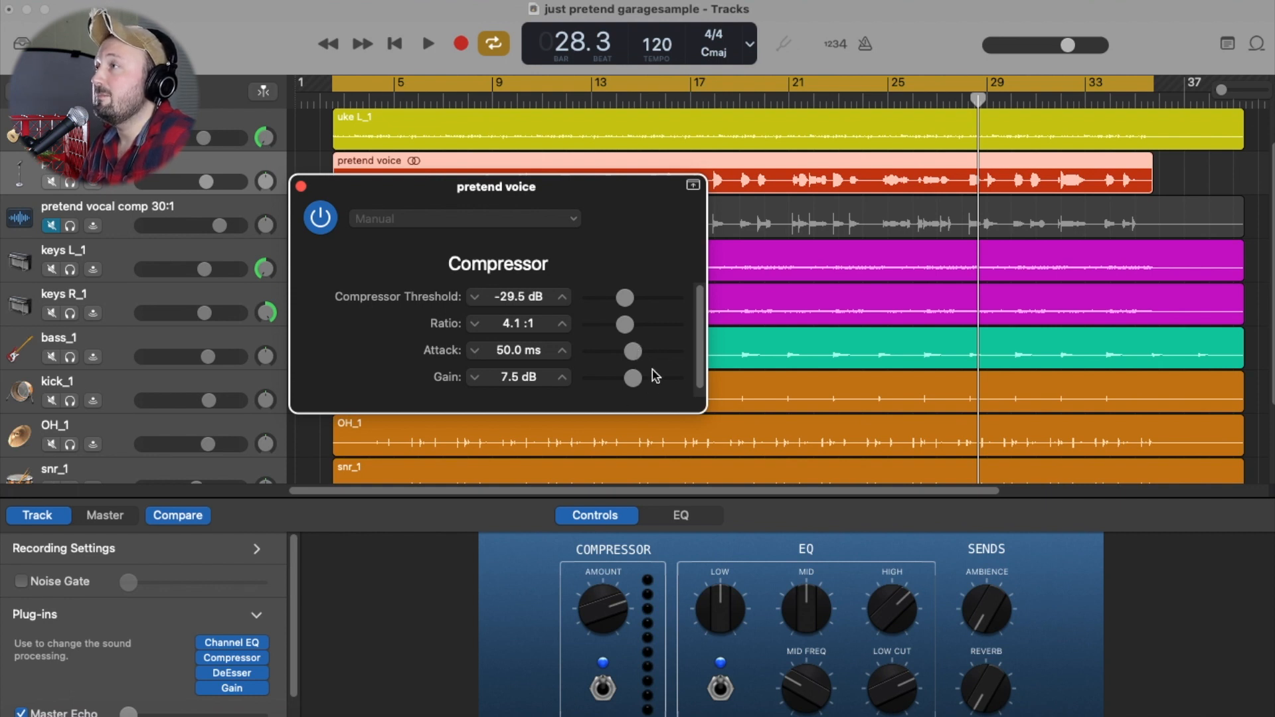
pyautogui.moveTo(659, 654)
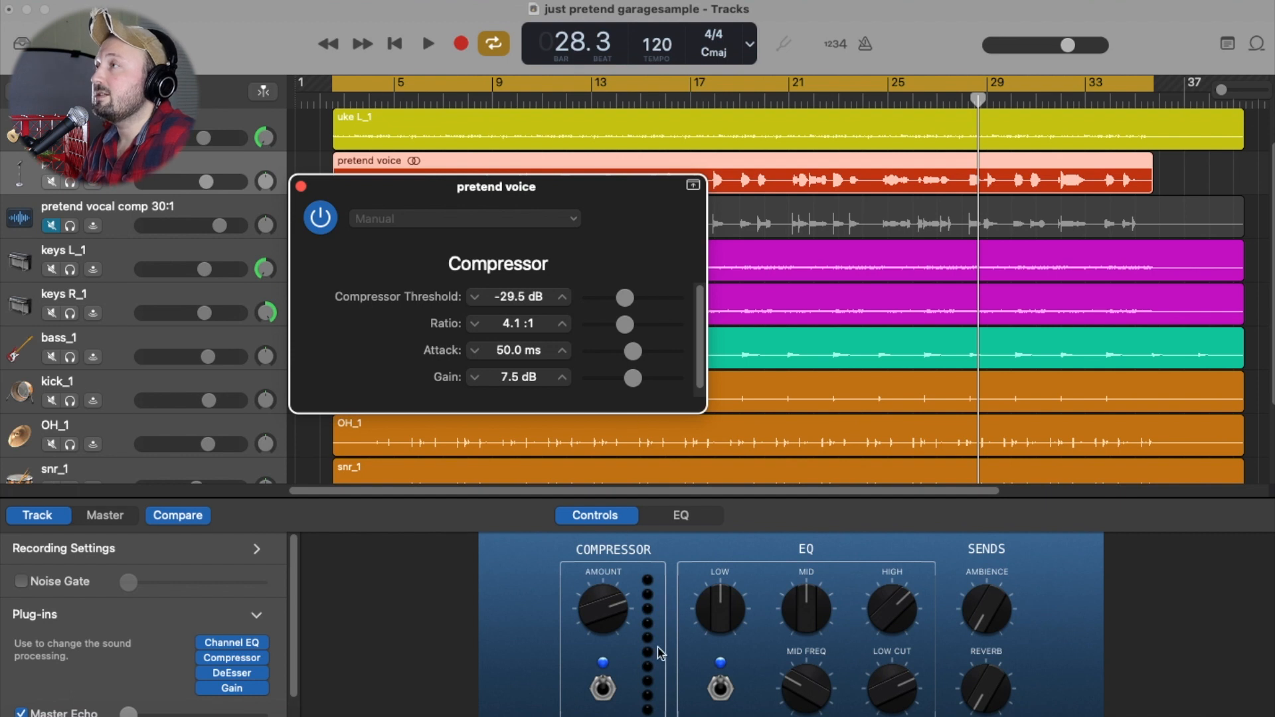
pyautogui.moveTo(629, 625)
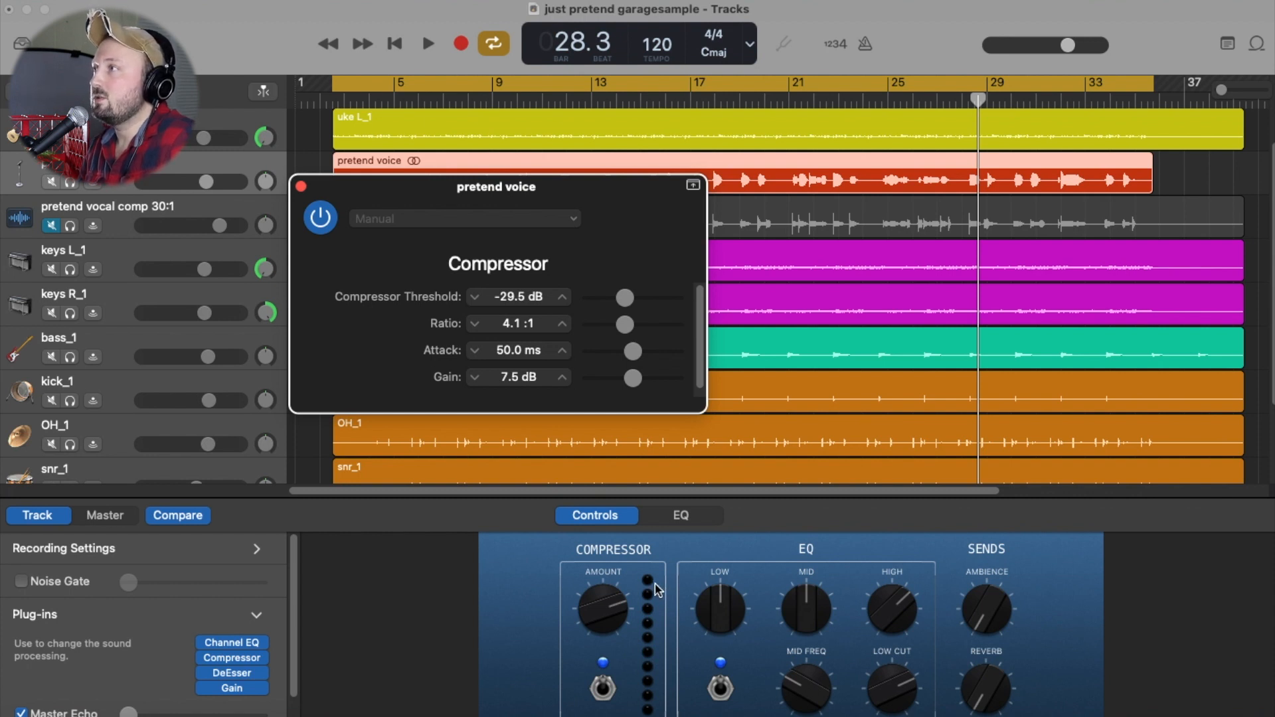
pyautogui.moveTo(659, 620)
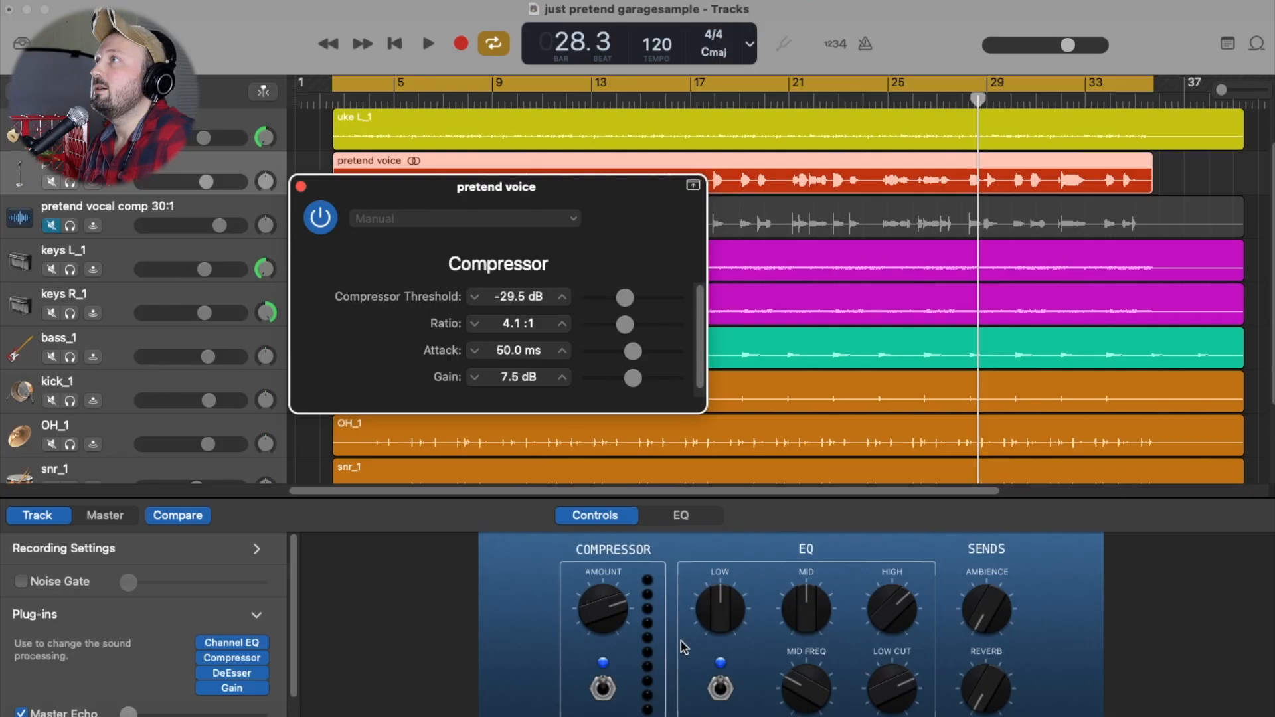
# Audition vocal compressor attack at 0, 116 and 59 ms during playback, then return it to 50 ms
pyautogui.click(426, 43)
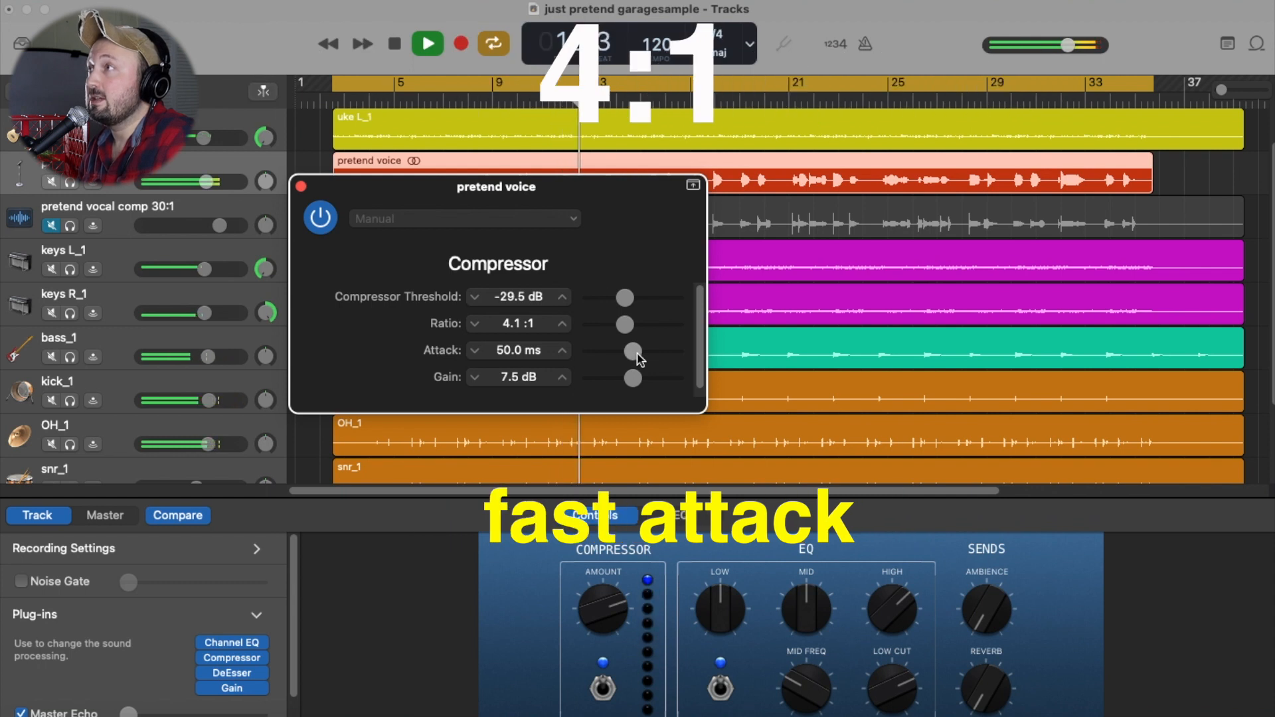
pyautogui.moveTo(635, 350); pyautogui.dragTo(590, 351)
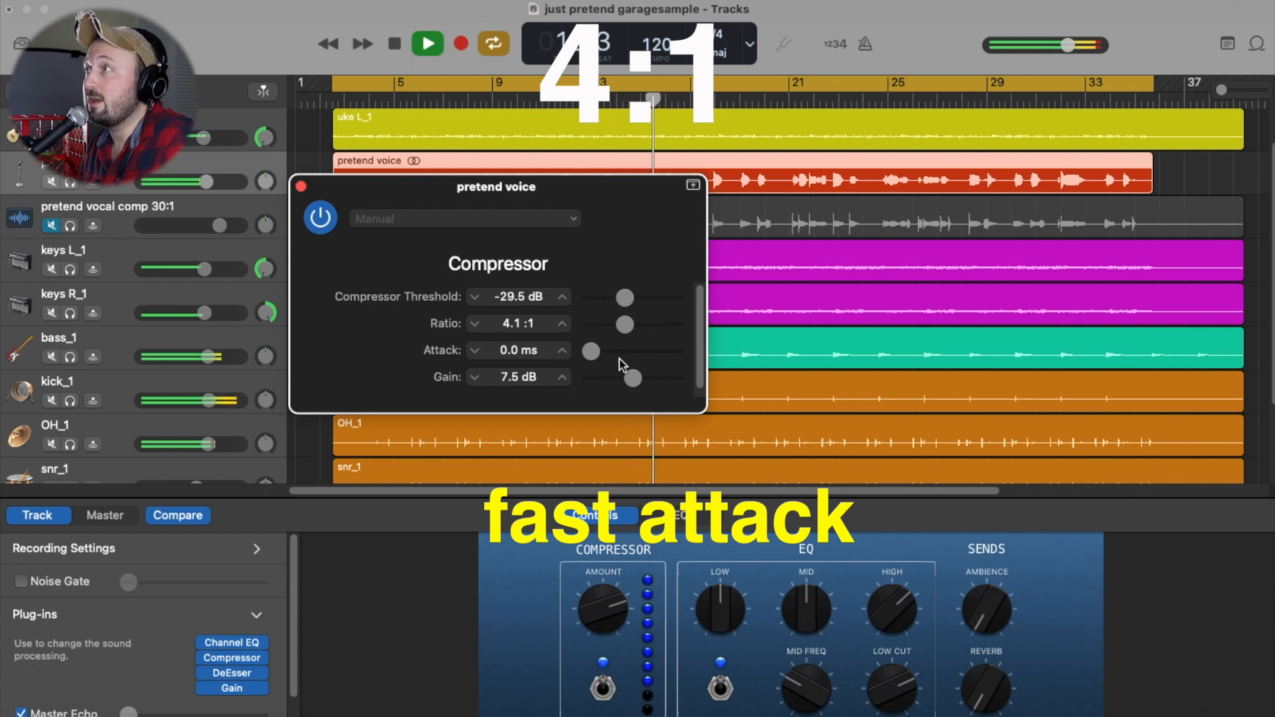
pyautogui.moveTo(591, 351); pyautogui.dragTo(679, 351)
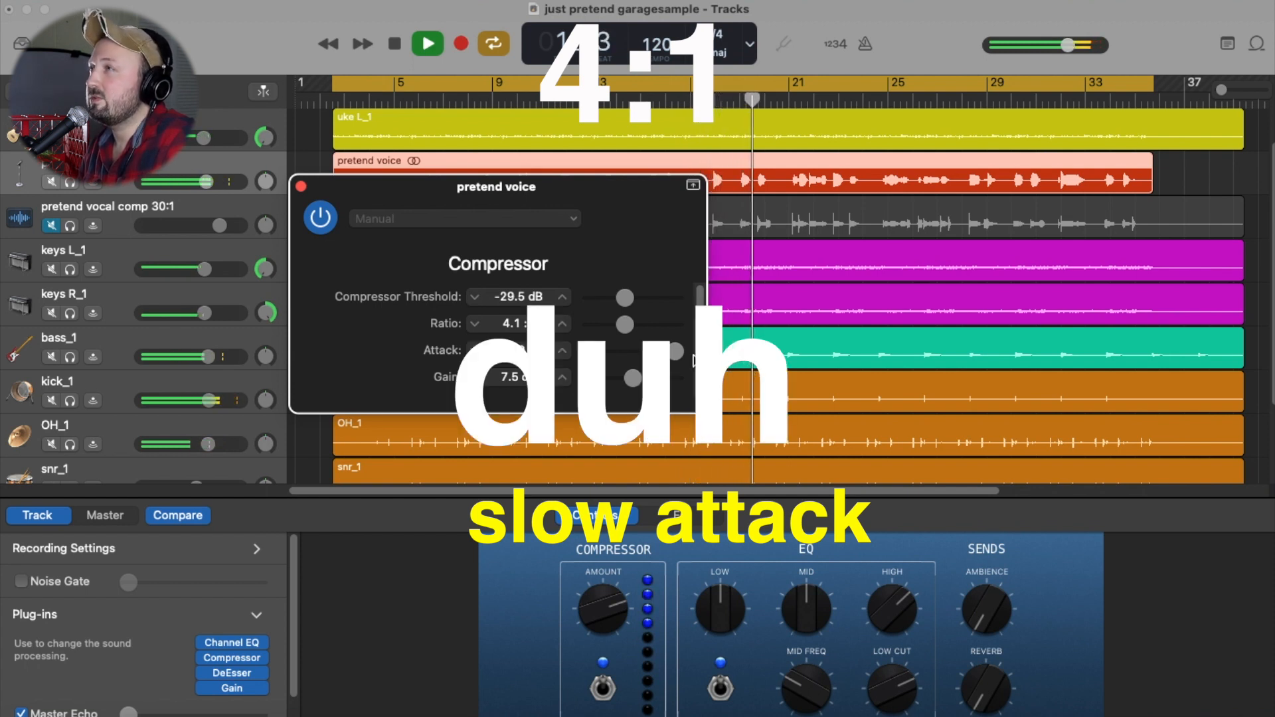
pyautogui.moveTo(674, 350); pyautogui.dragTo(659, 356)
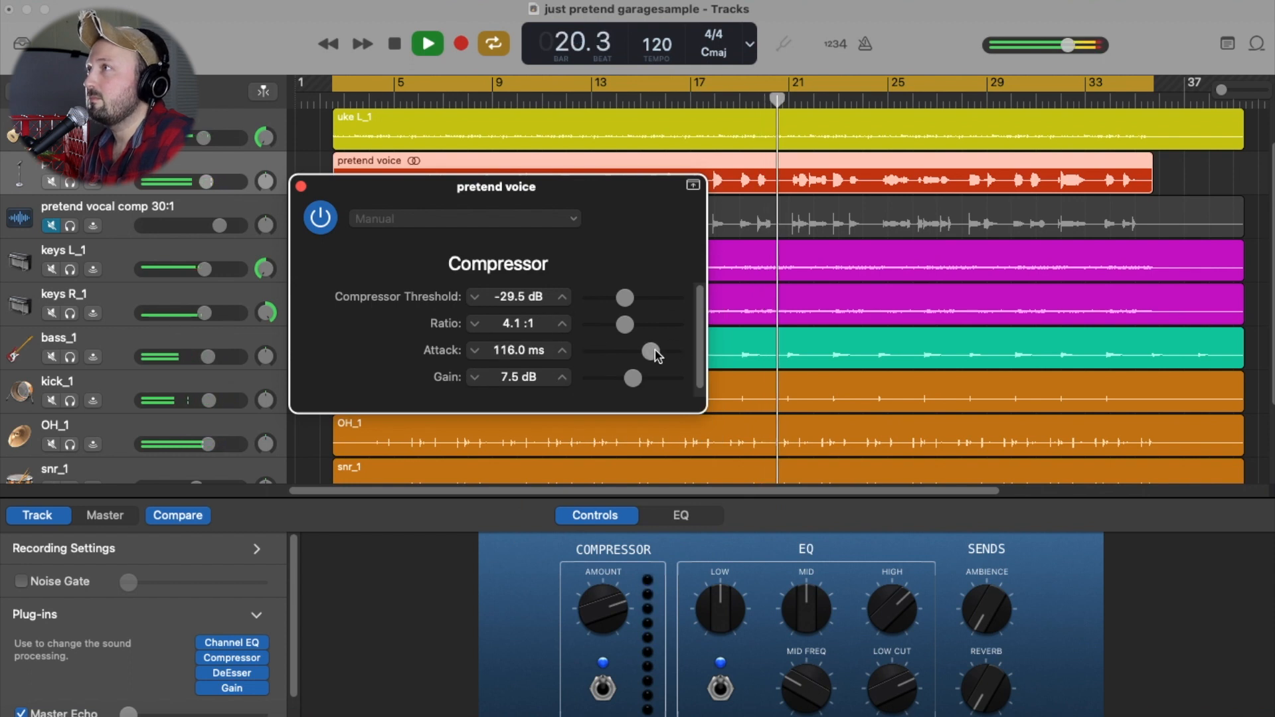
pyautogui.moveTo(655, 351); pyautogui.dragTo(633, 351)
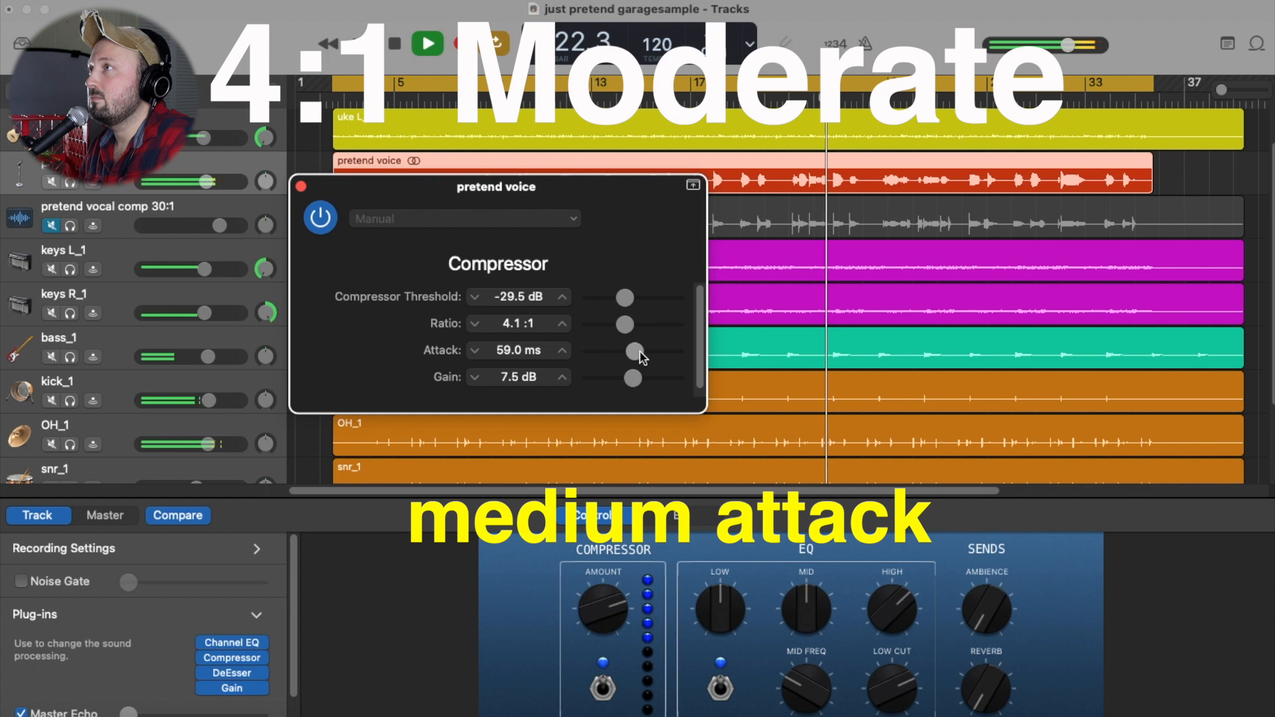
pyautogui.moveTo(635, 351); pyautogui.dragTo(635, 351)
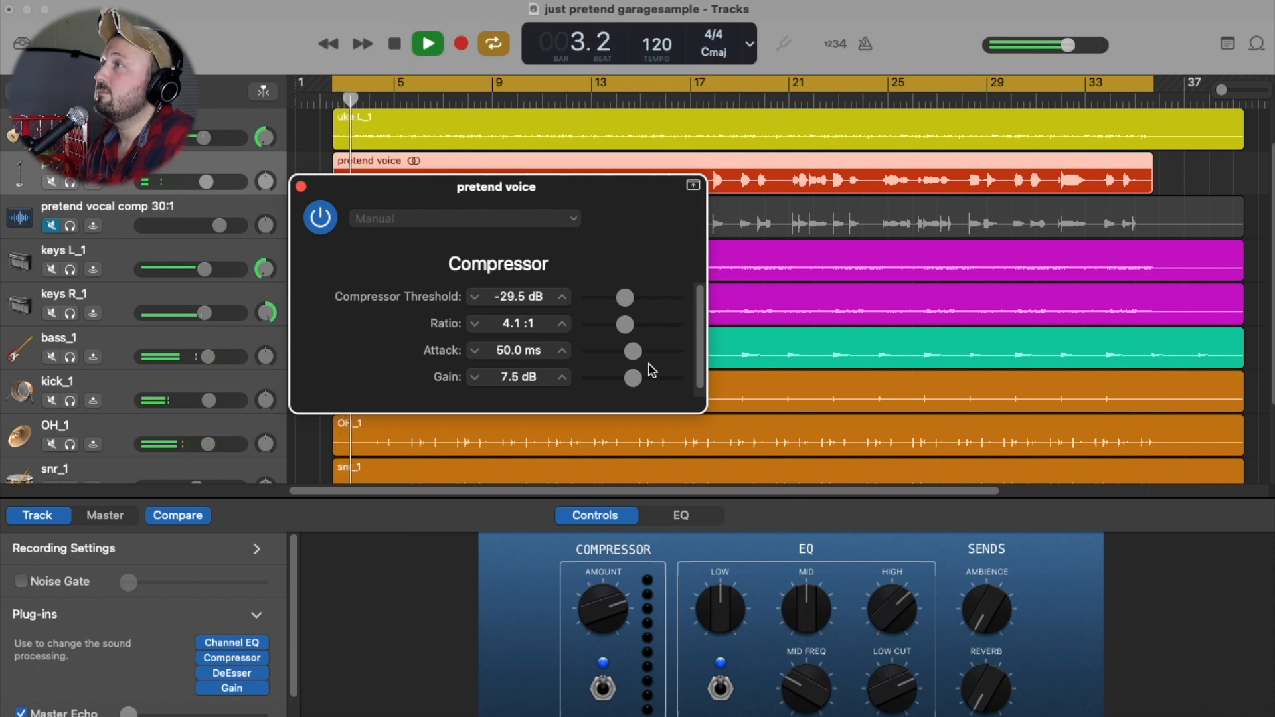
# Drop the vocal compressor threshold to -50 dB and raise gain to 20 dB
pyautogui.moveTo(625, 296); pyautogui.dragTo(606, 296)
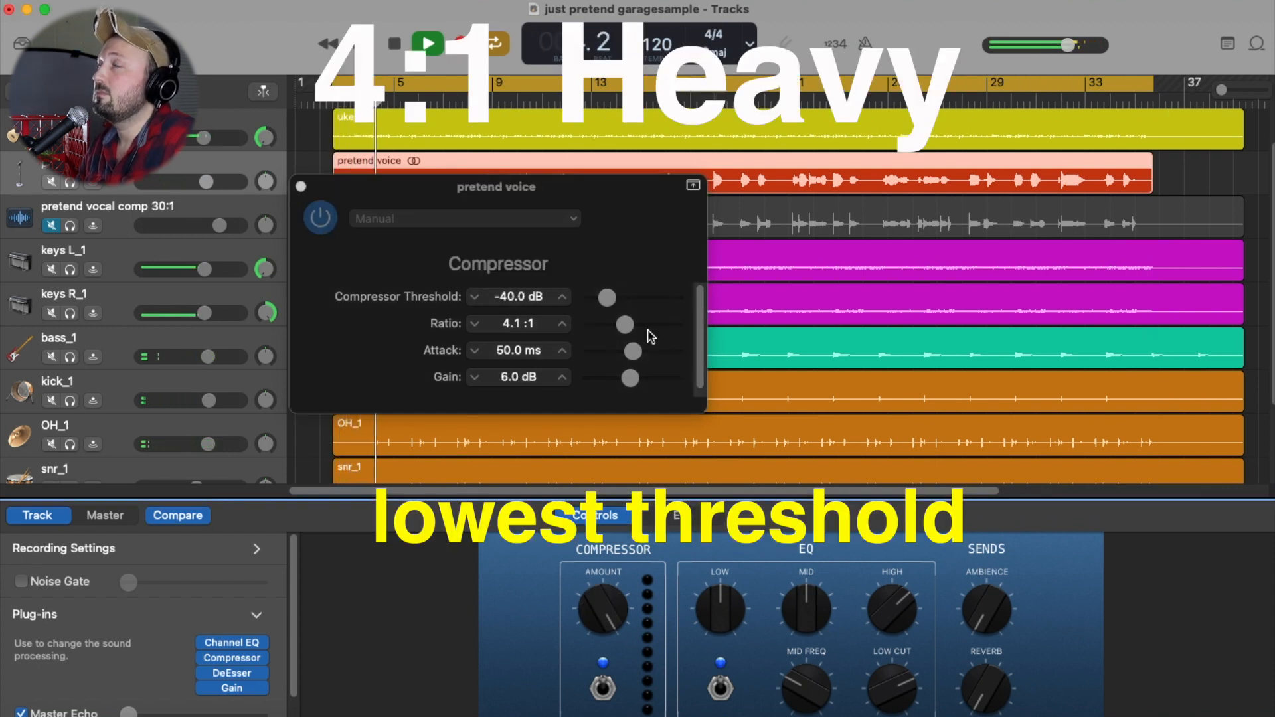
pyautogui.moveTo(606, 298); pyautogui.dragTo(589, 298)
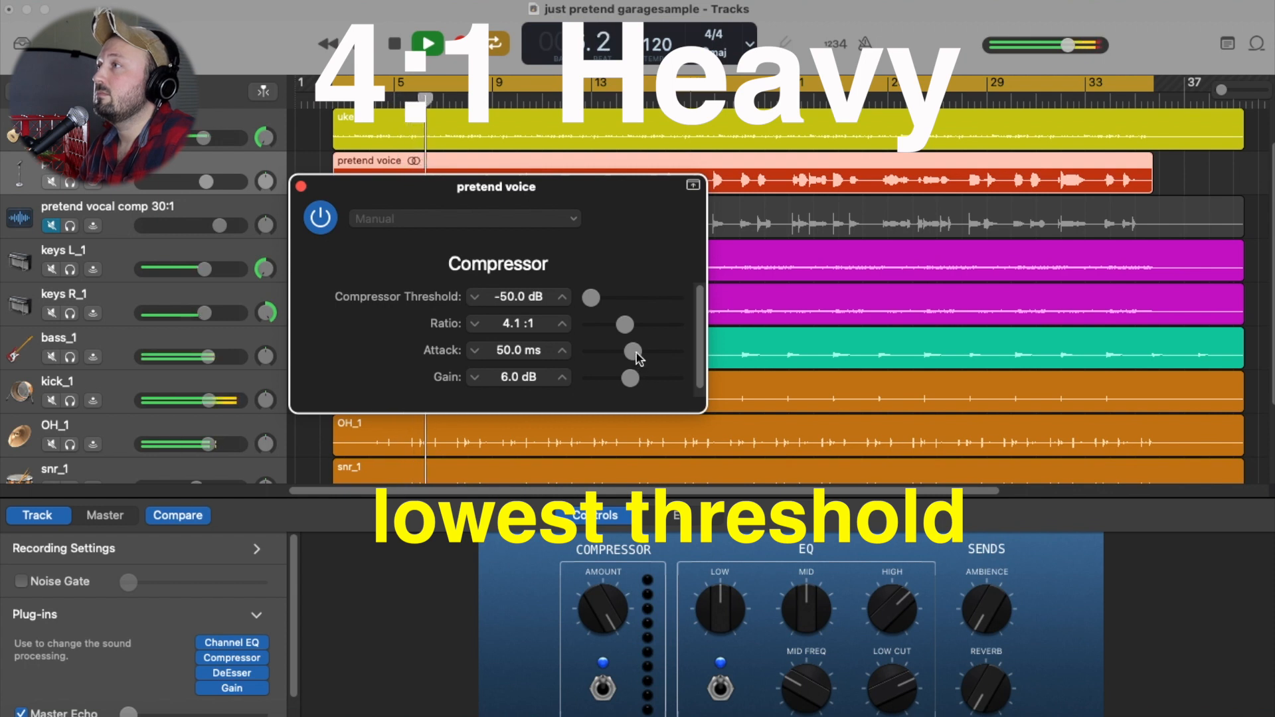
pyautogui.moveTo(630, 378); pyautogui.dragTo(639, 378)
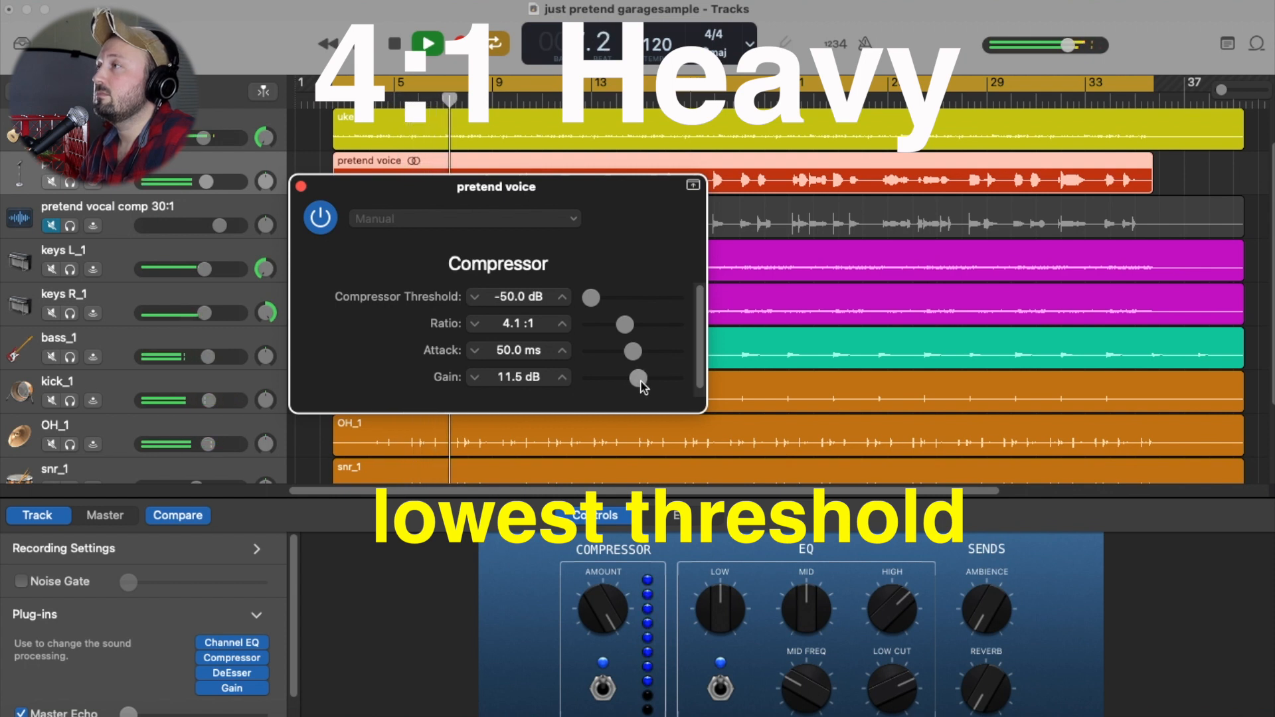
pyautogui.moveTo(639, 378); pyautogui.dragTo(651, 382)
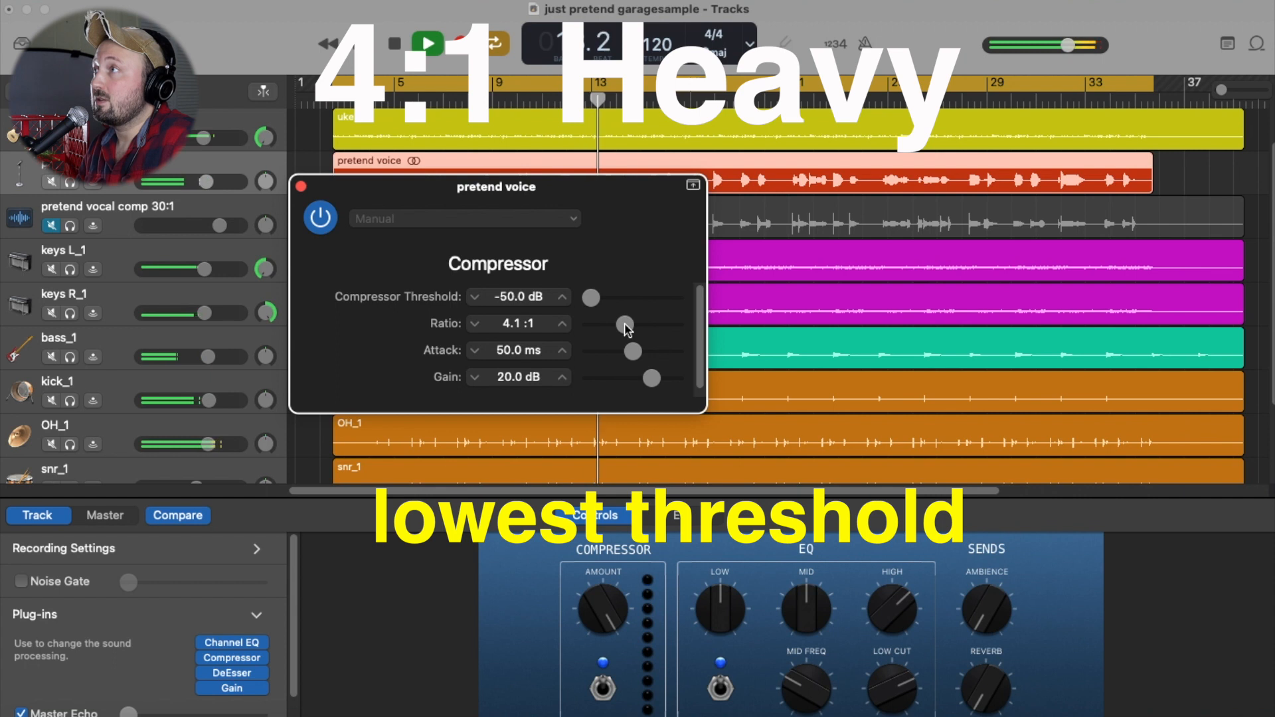
# Push the ratio to 30:1, attack to 0 ms and gain up to 36 dB
pyautogui.moveTo(624, 324); pyautogui.dragTo(676, 324)
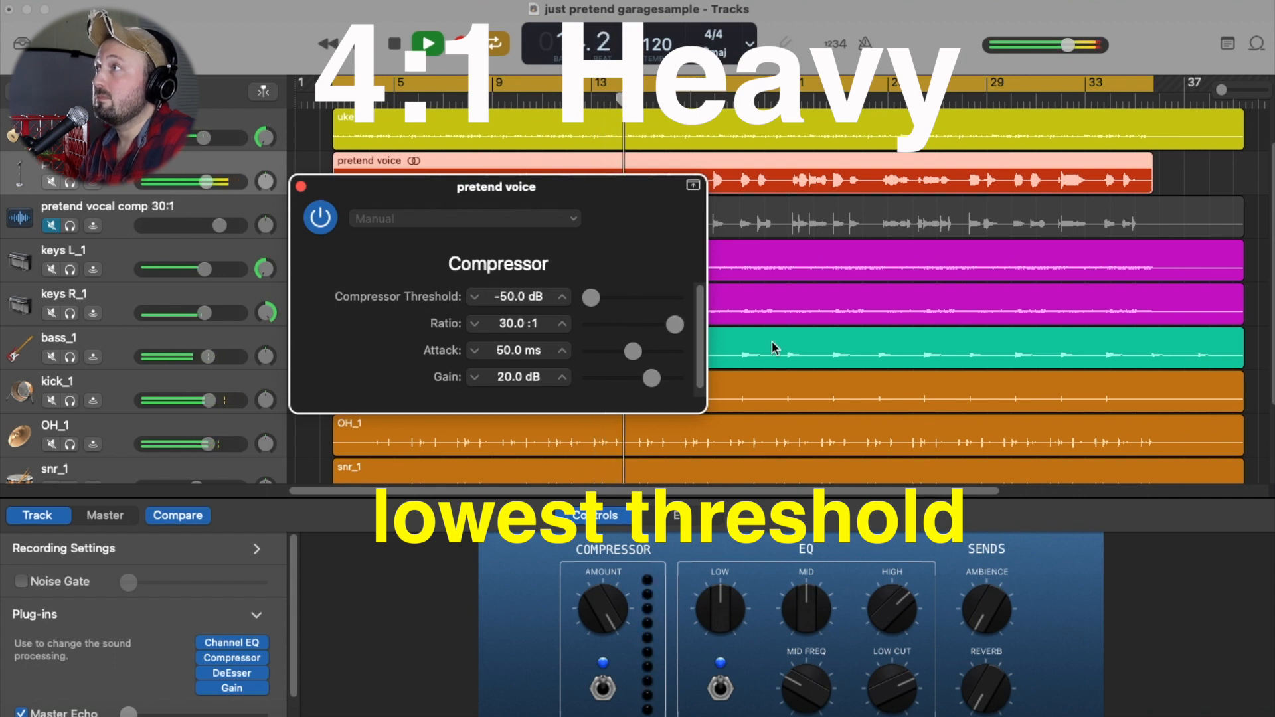
pyautogui.moveTo(649, 377); pyautogui.dragTo(658, 377)
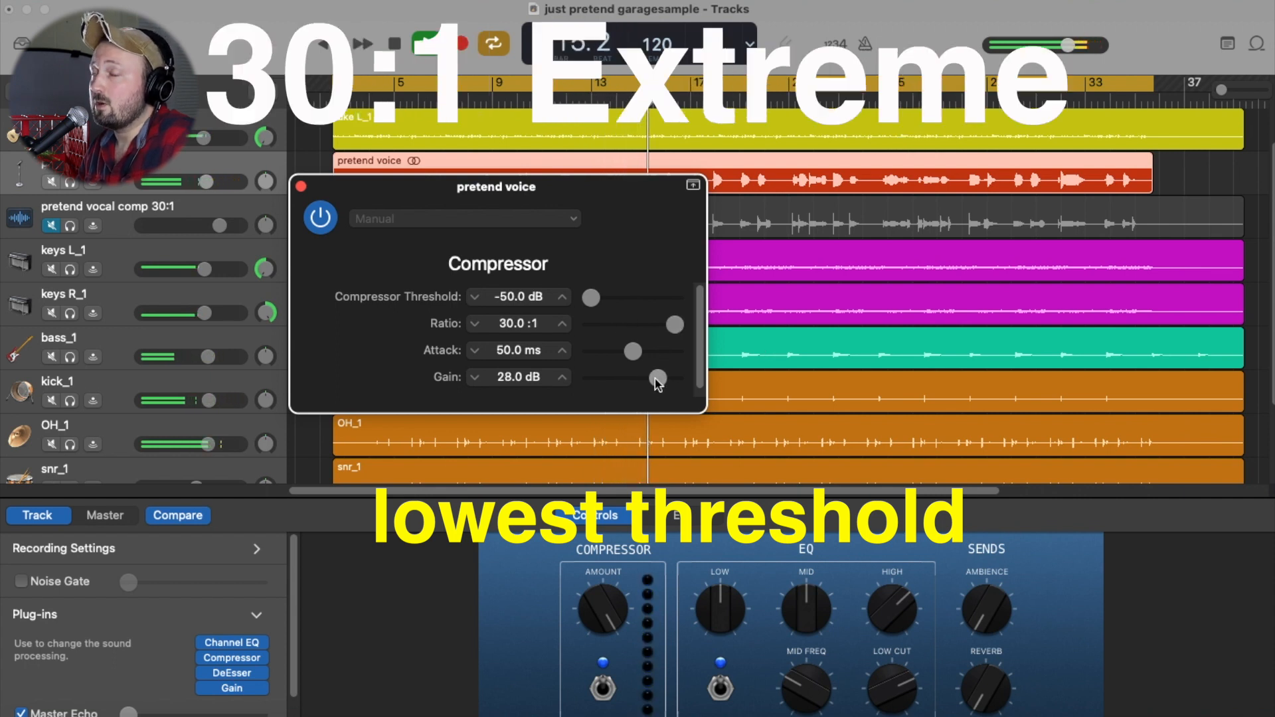
pyautogui.moveTo(658, 379); pyautogui.dragTo(663, 378)
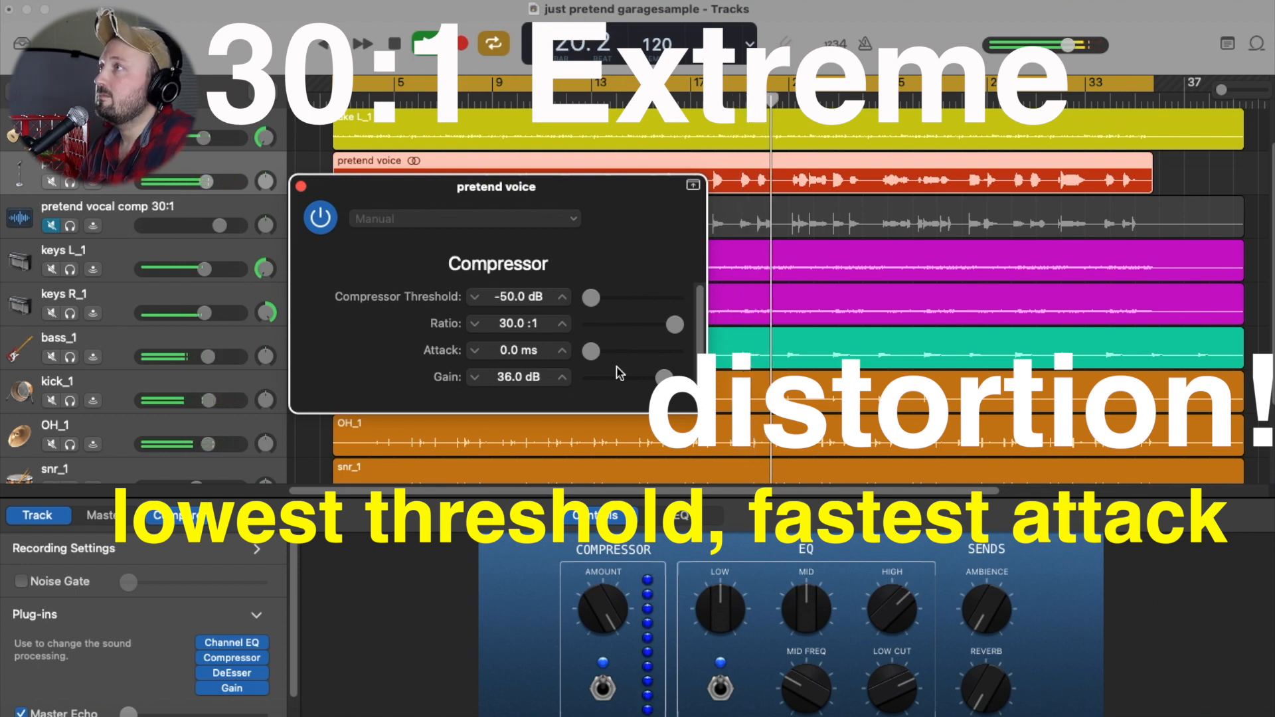
# Ease the attack to about 15 ms, gain to 12 dB and ratio down to 4.1:1
pyautogui.moveTo(591, 351); pyautogui.dragTo(615, 351)
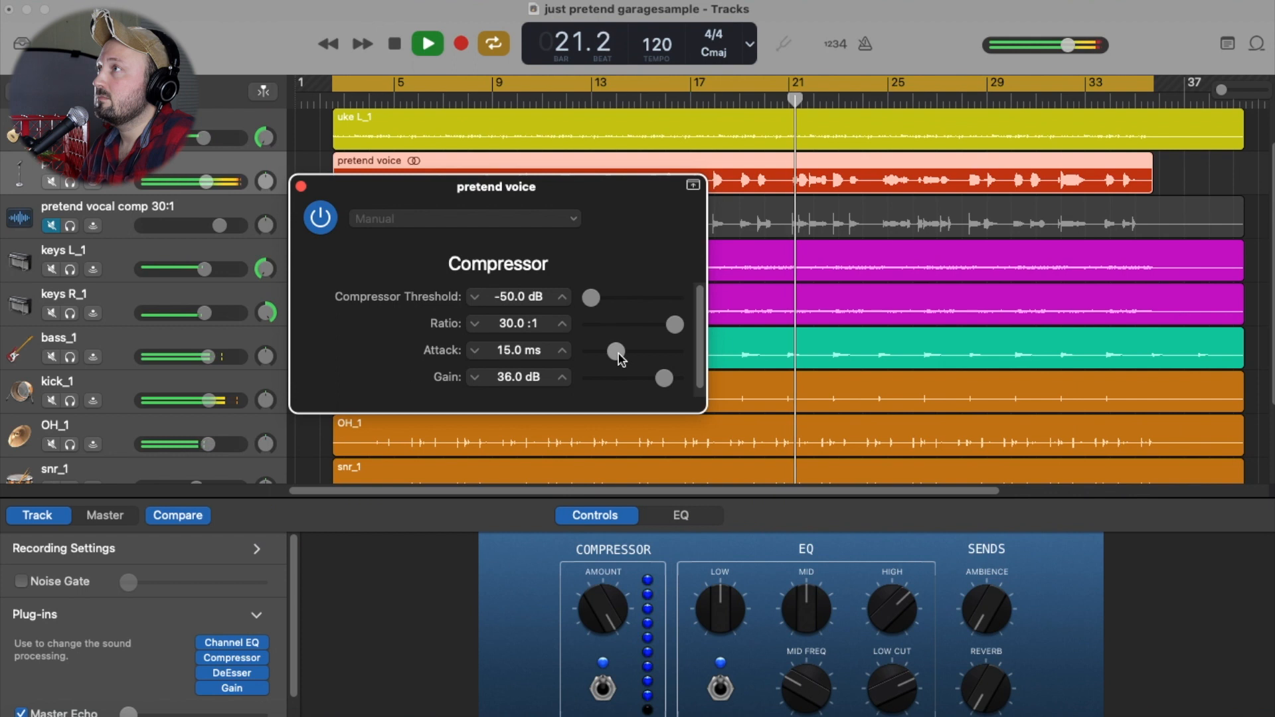
pyautogui.moveTo(663, 376); pyautogui.dragTo(658, 380)
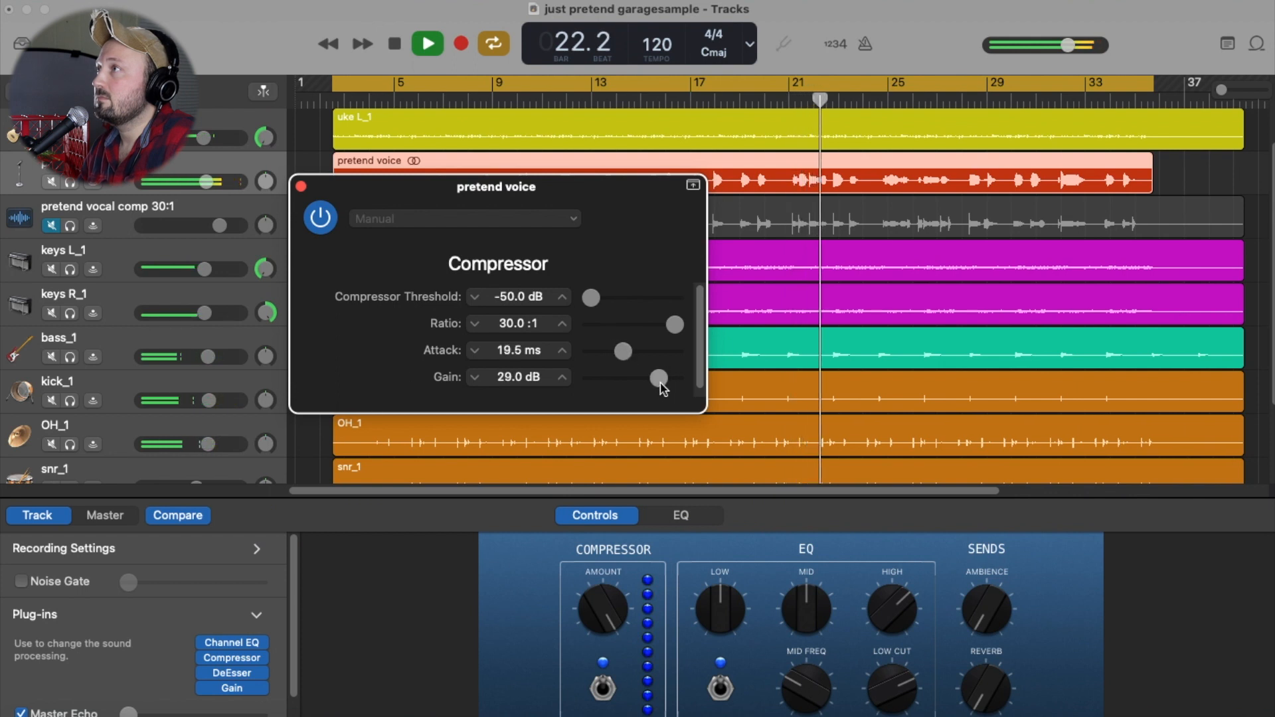
pyautogui.moveTo(659, 379); pyautogui.dragTo(639, 379)
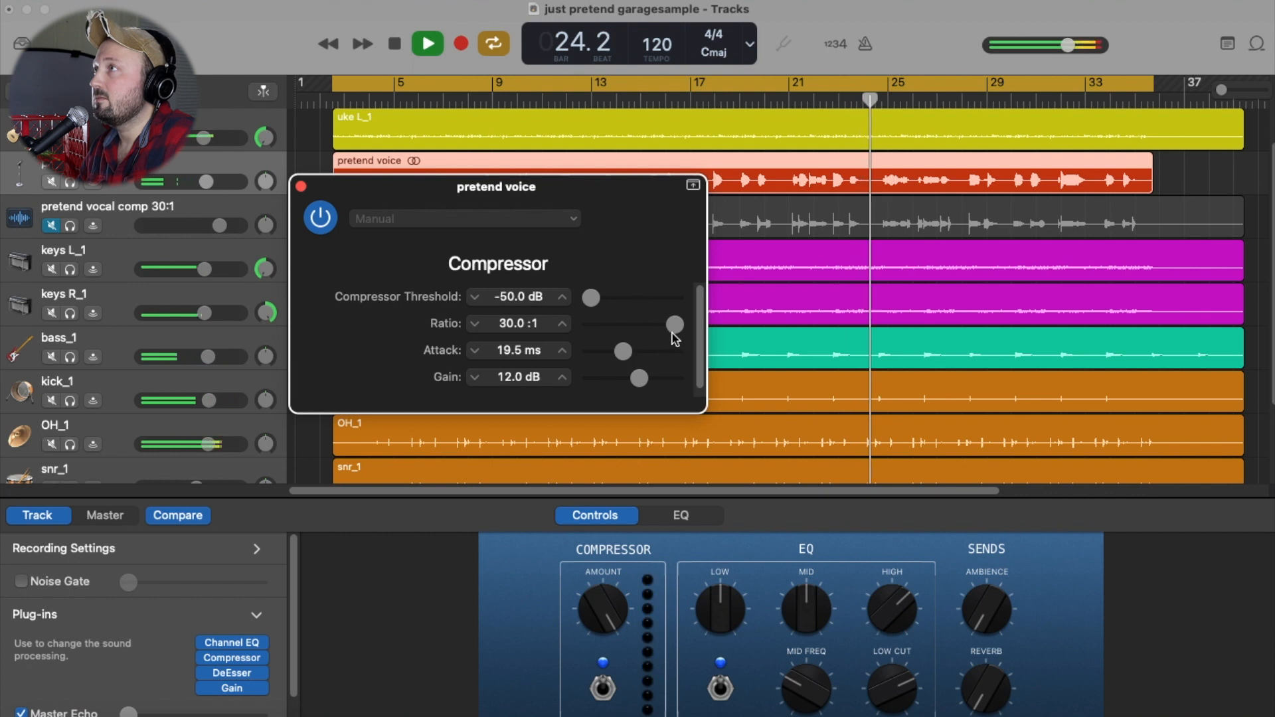
pyautogui.moveTo(675, 325); pyautogui.dragTo(647, 324)
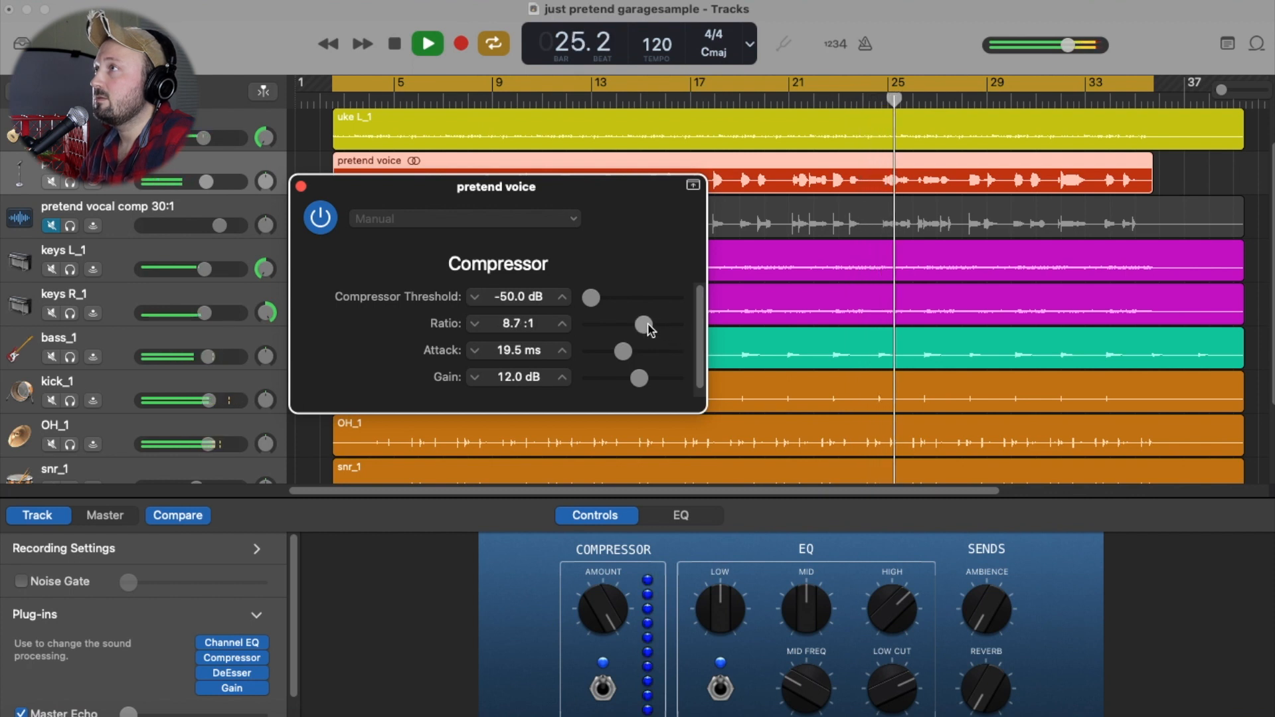
pyautogui.moveTo(647, 323); pyautogui.dragTo(635, 323)
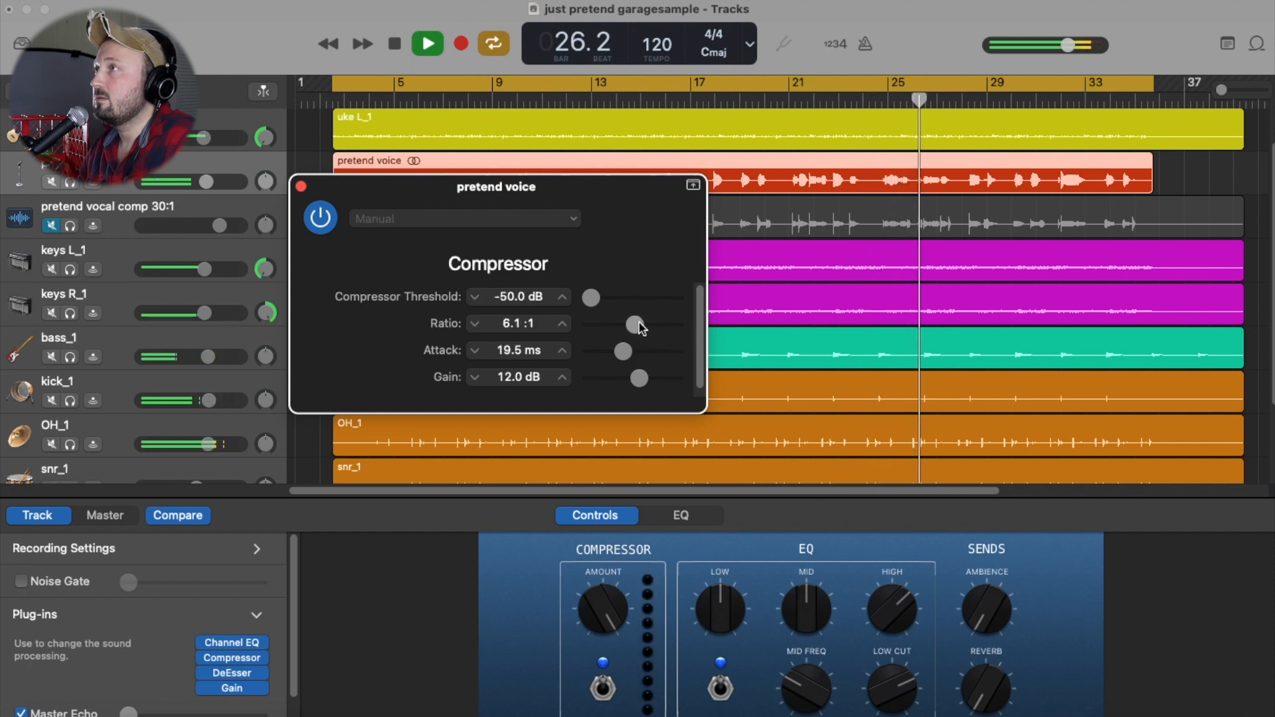
pyautogui.moveTo(639, 324); pyautogui.dragTo(626, 324)
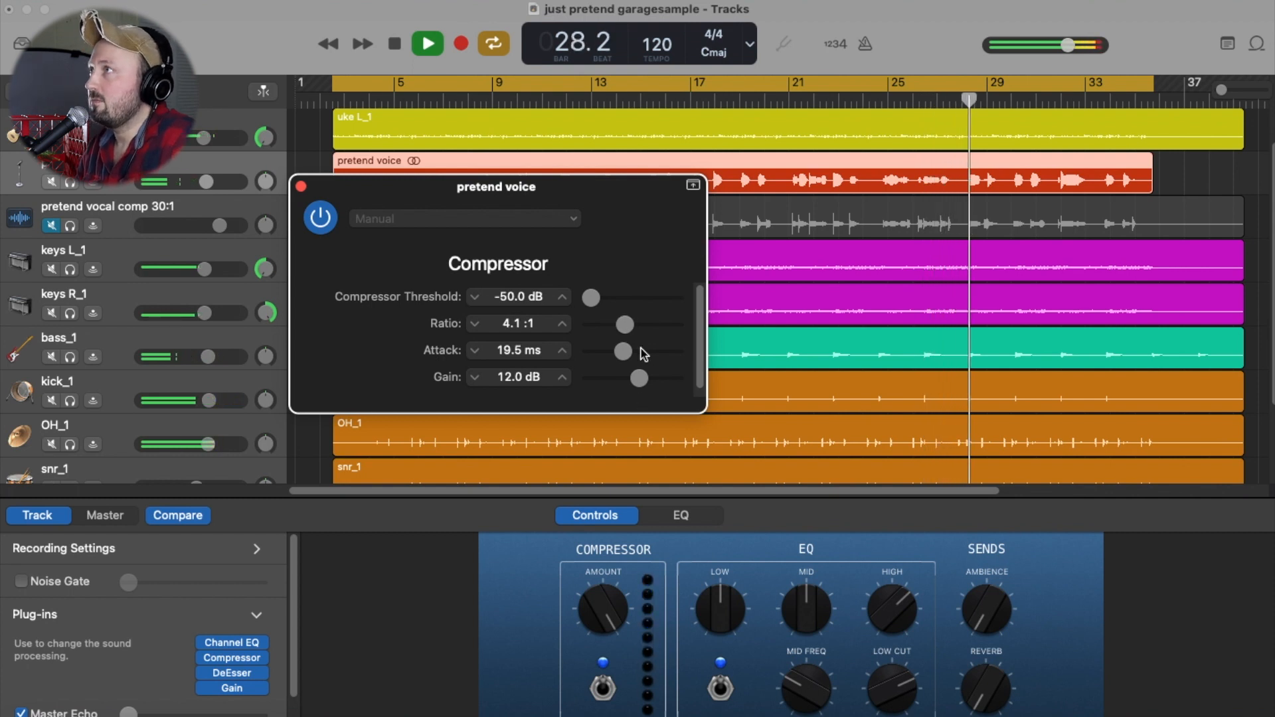
# Raise the threshold to -28 dB and settle the makeup gain at 8.0 dB
pyautogui.moveTo(590, 297); pyautogui.dragTo(606, 298)
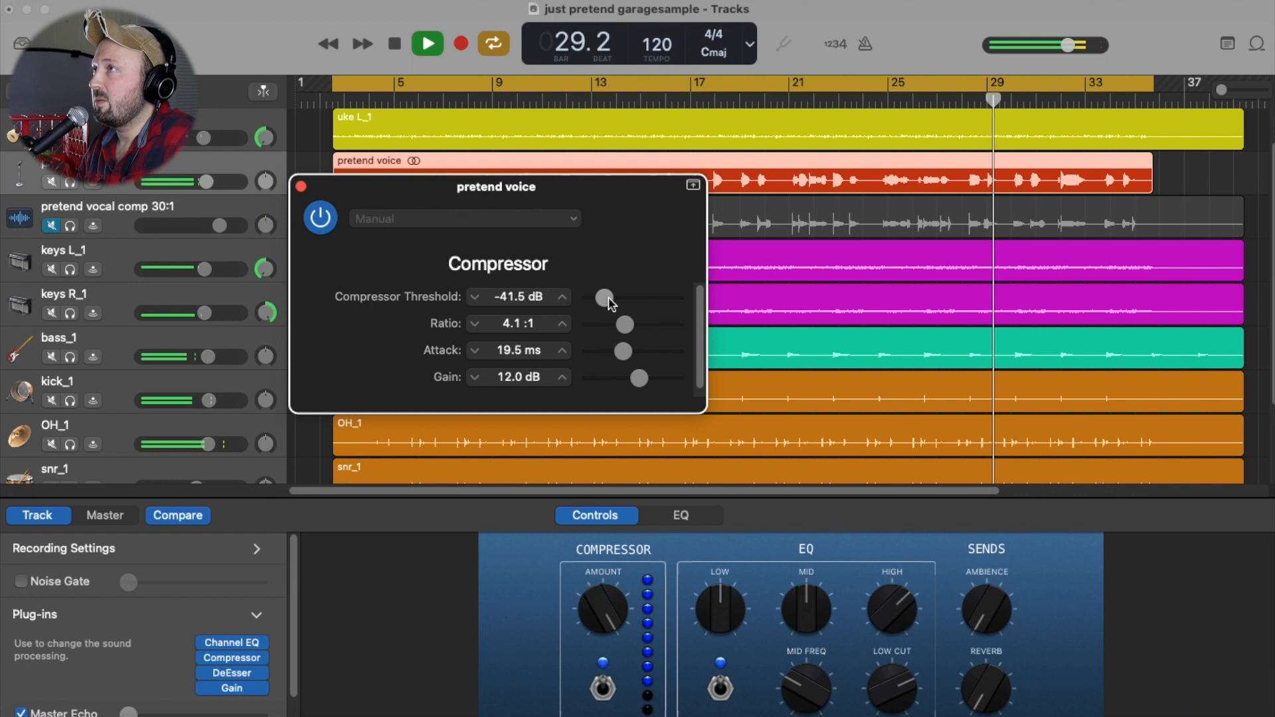
pyautogui.moveTo(606, 296); pyautogui.dragTo(613, 297)
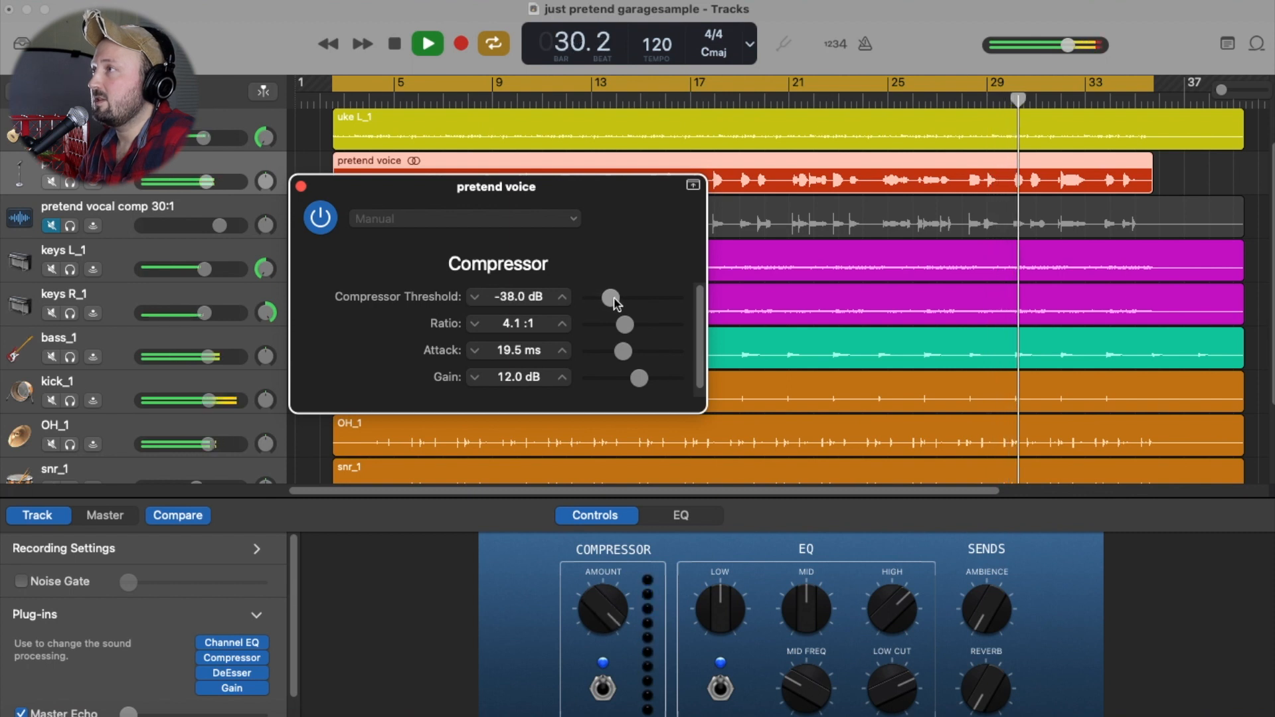
pyautogui.moveTo(611, 297); pyautogui.dragTo(622, 296)
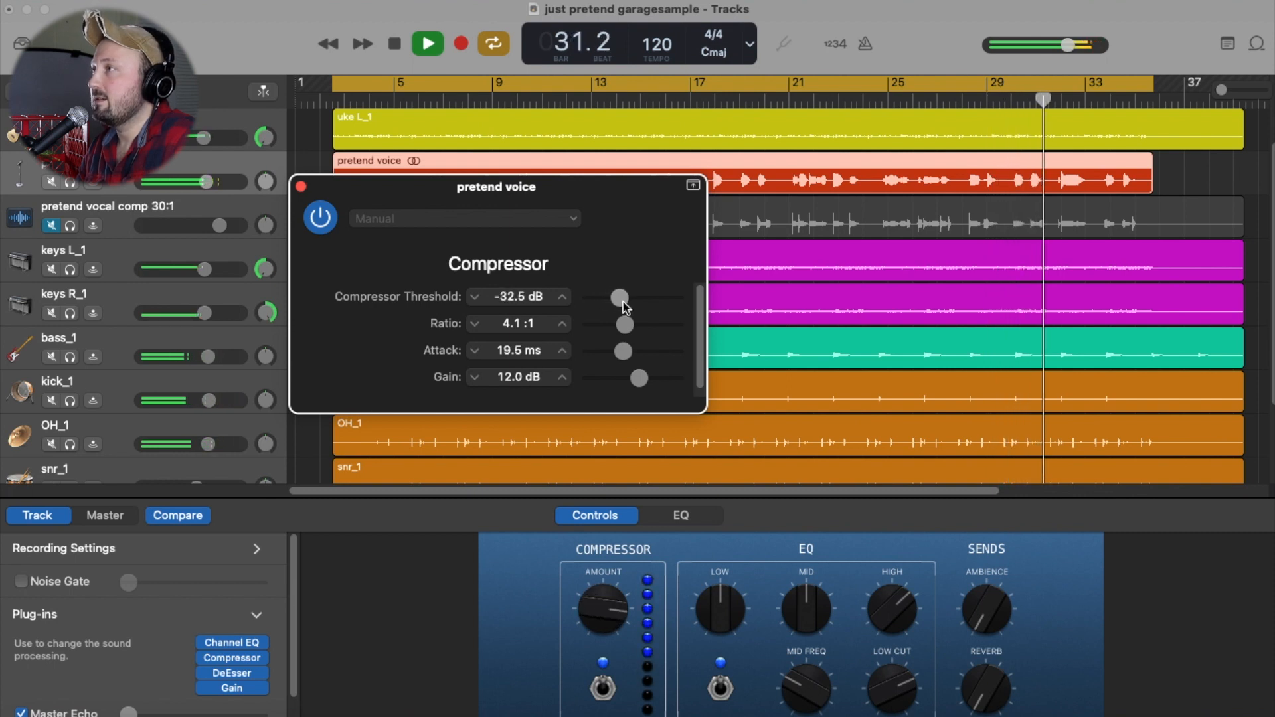
pyautogui.moveTo(622, 296); pyautogui.dragTo(625, 295)
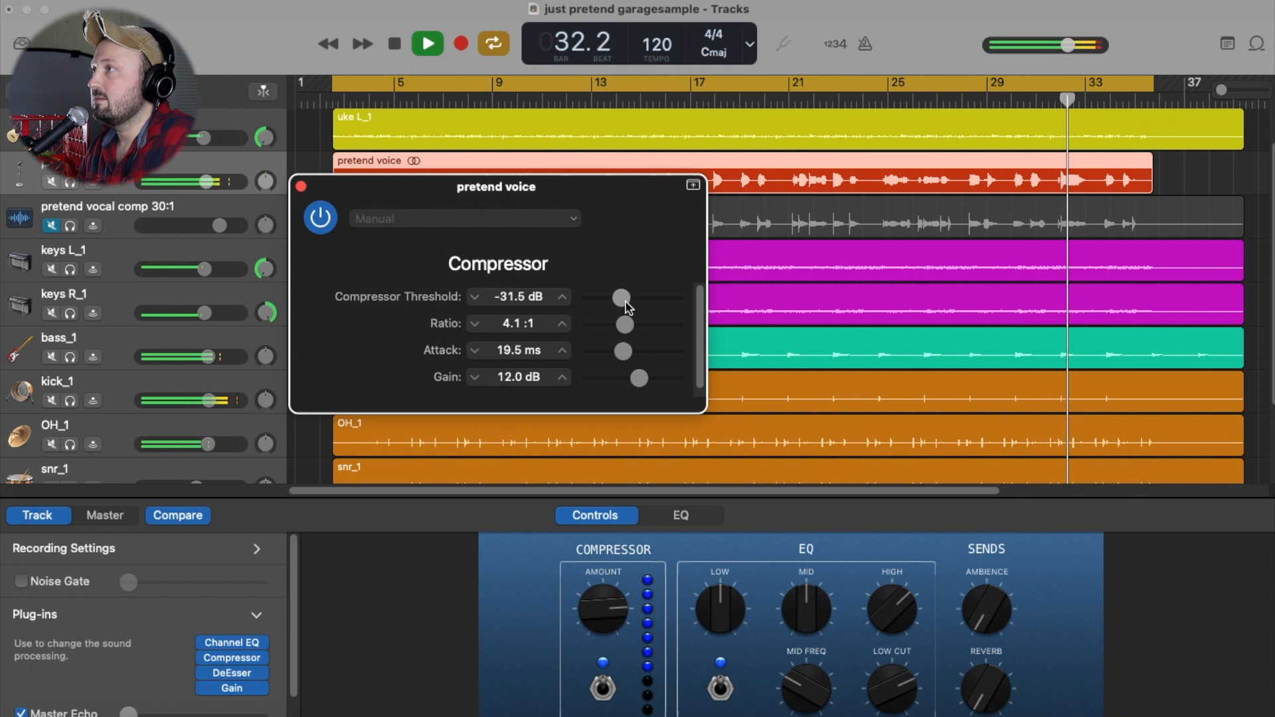
pyautogui.moveTo(639, 378); pyautogui.dragTo(635, 380)
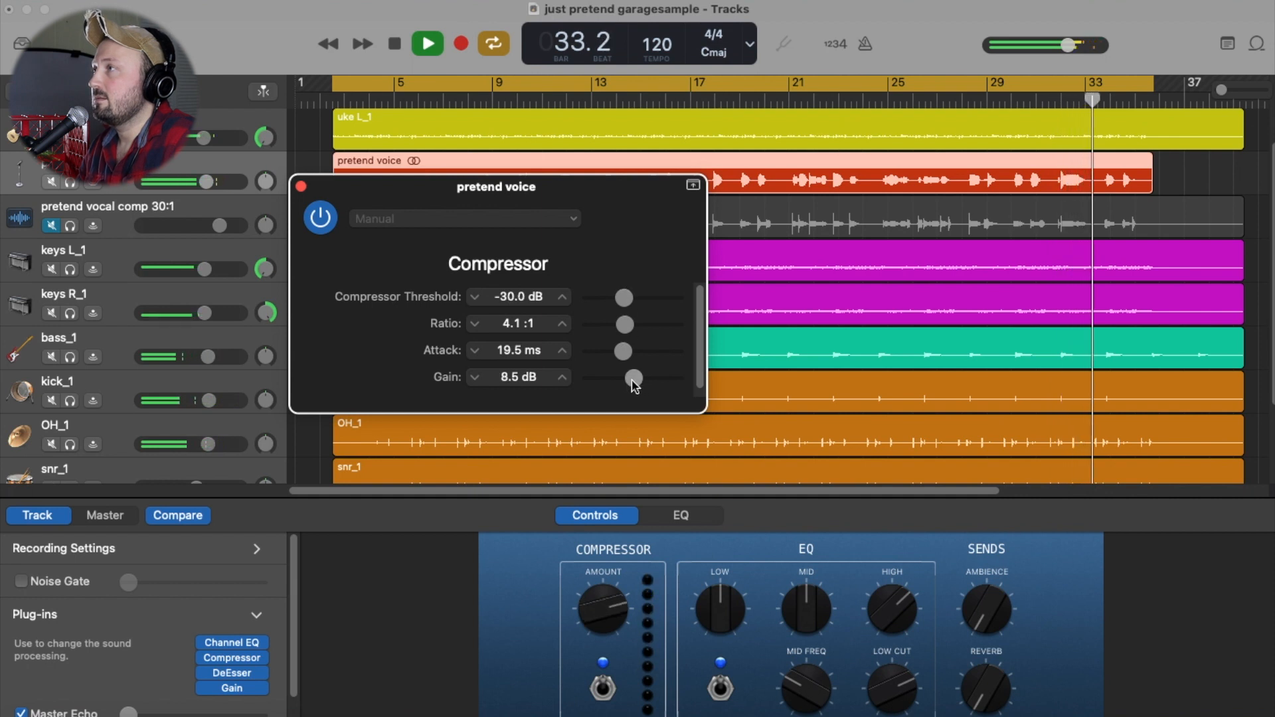
pyautogui.moveTo(635, 379); pyautogui.dragTo(635, 378)
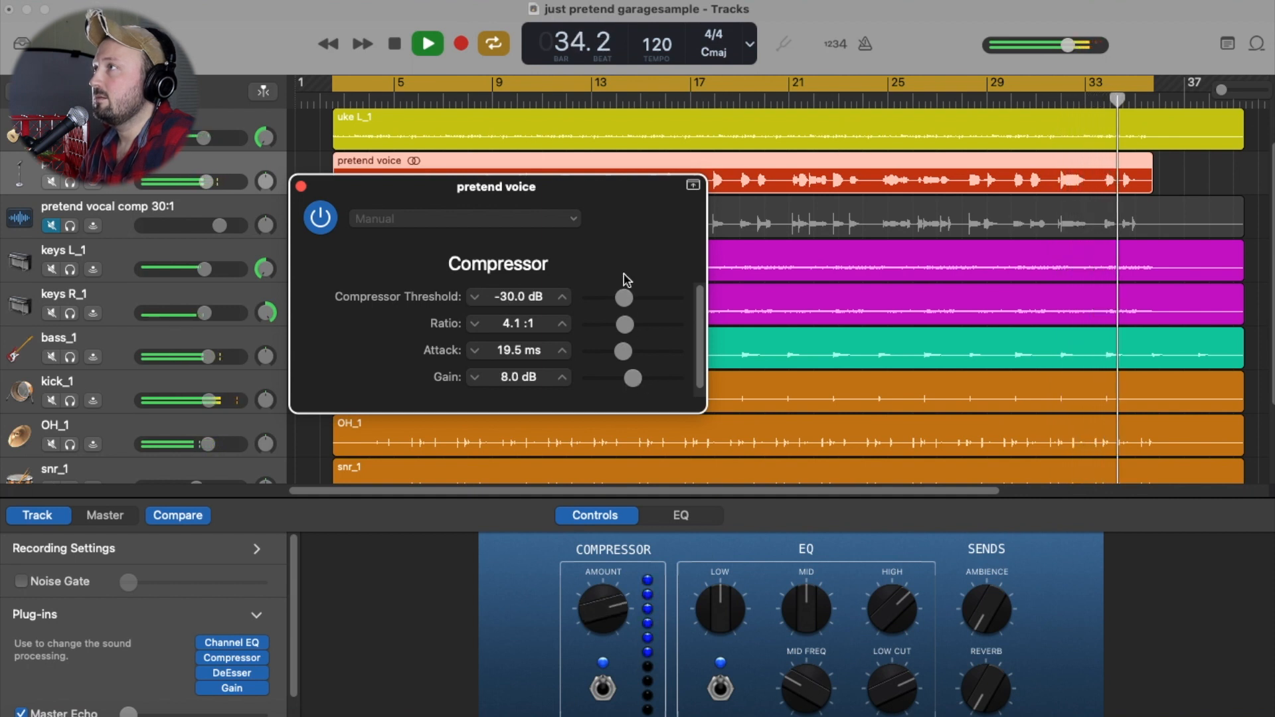
pyautogui.moveTo(622, 296); pyautogui.dragTo(628, 296)
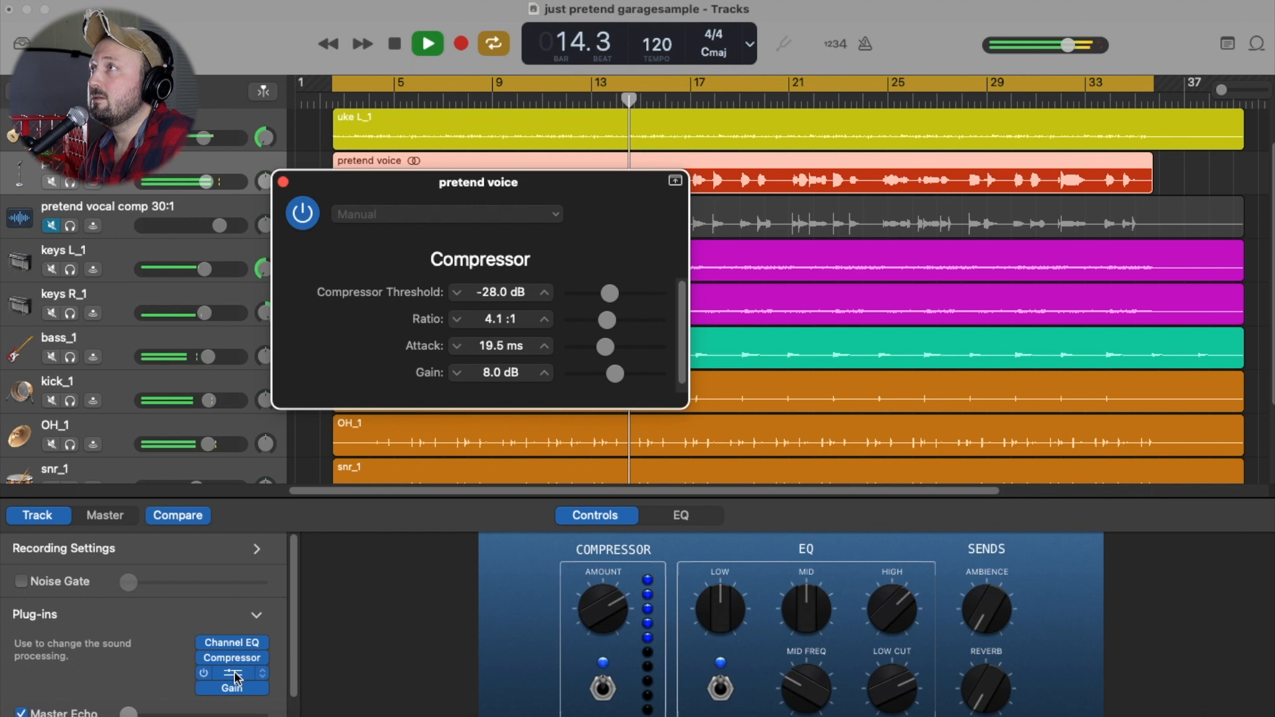
# Audition DeEsser suppression from off to -20 dB and settle it near -14.5 dB
pyautogui.click(231, 674)
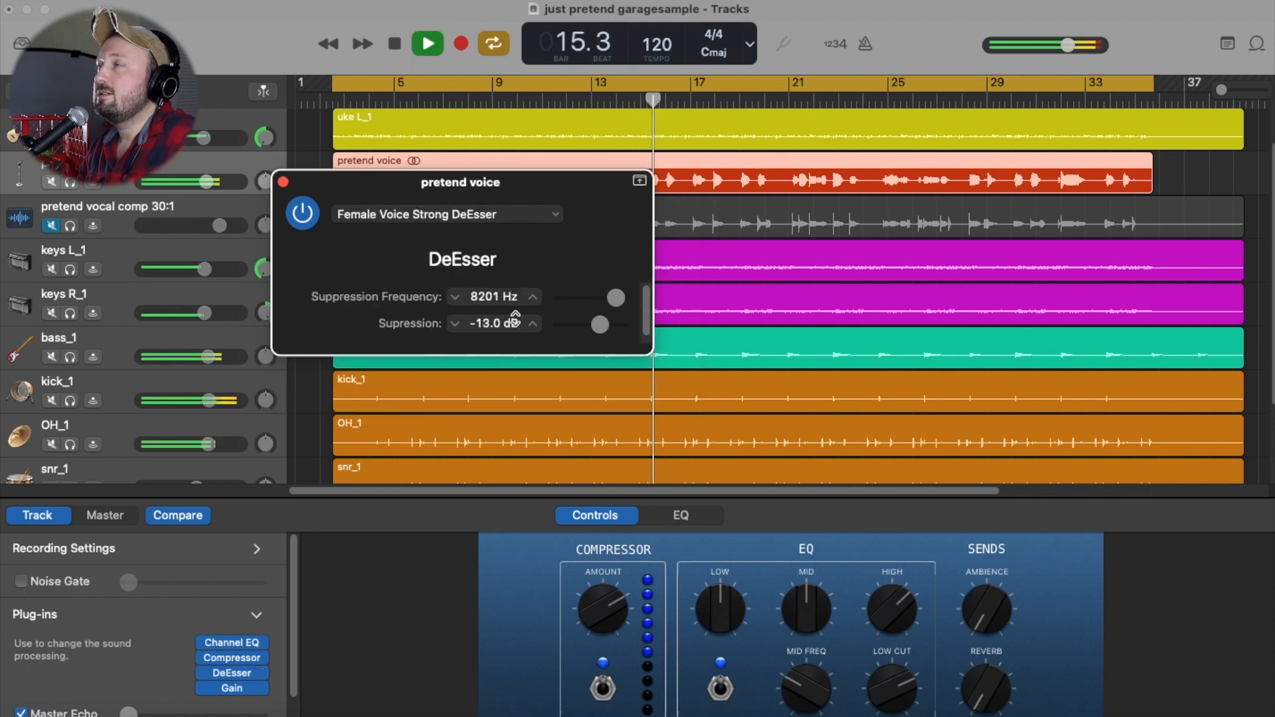
pyautogui.moveTo(459, 182); pyautogui.dragTo(420, 189)
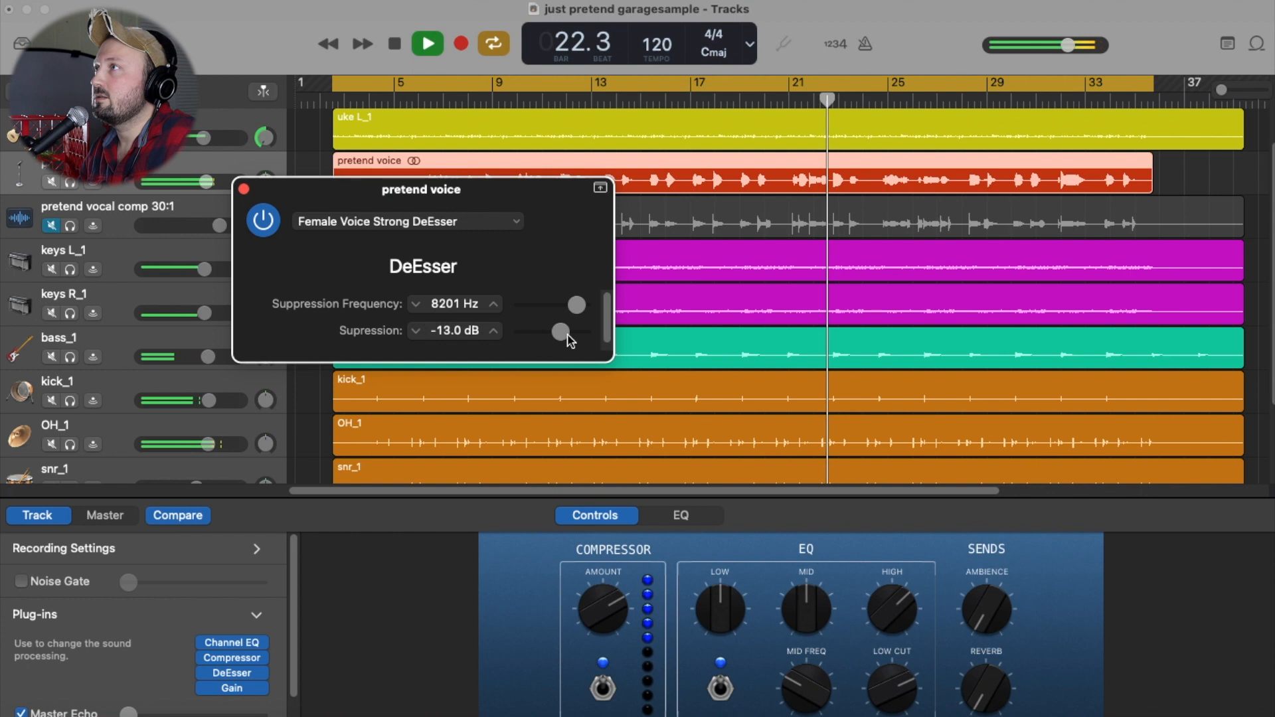
pyautogui.moveTo(556, 332); pyautogui.dragTo(520, 332)
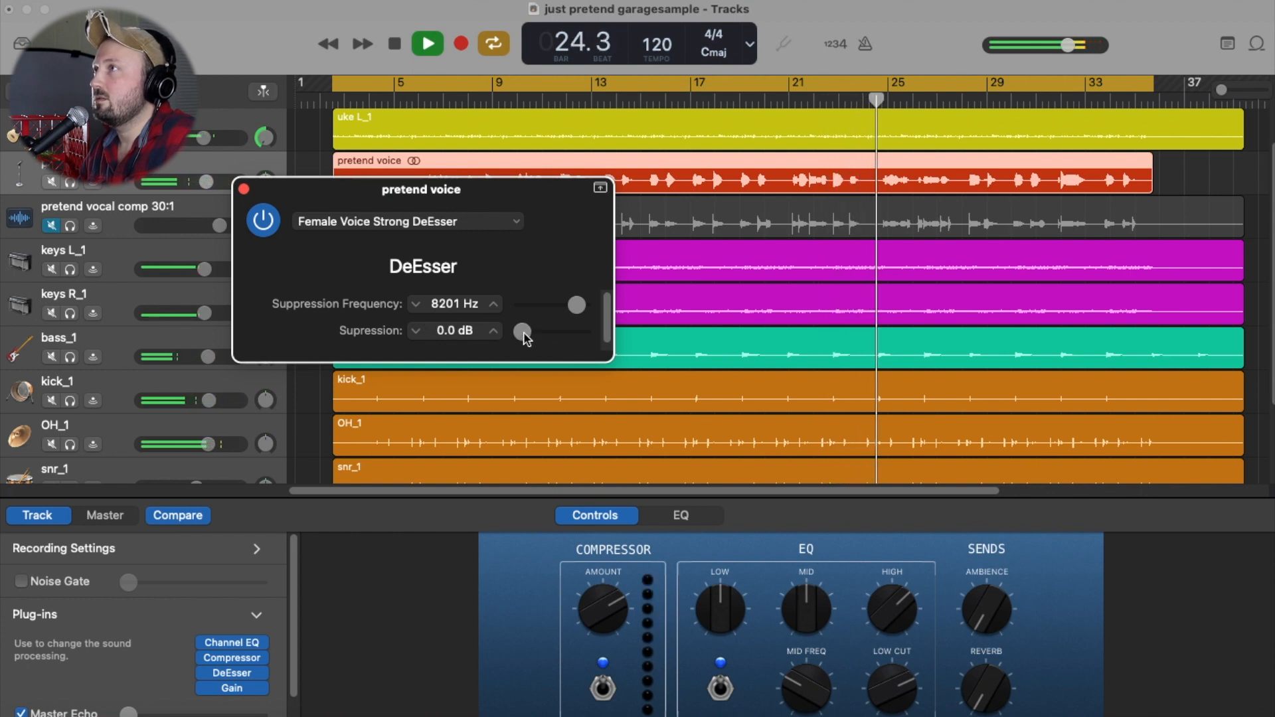
pyautogui.moveTo(525, 332); pyautogui.dragTo(578, 332)
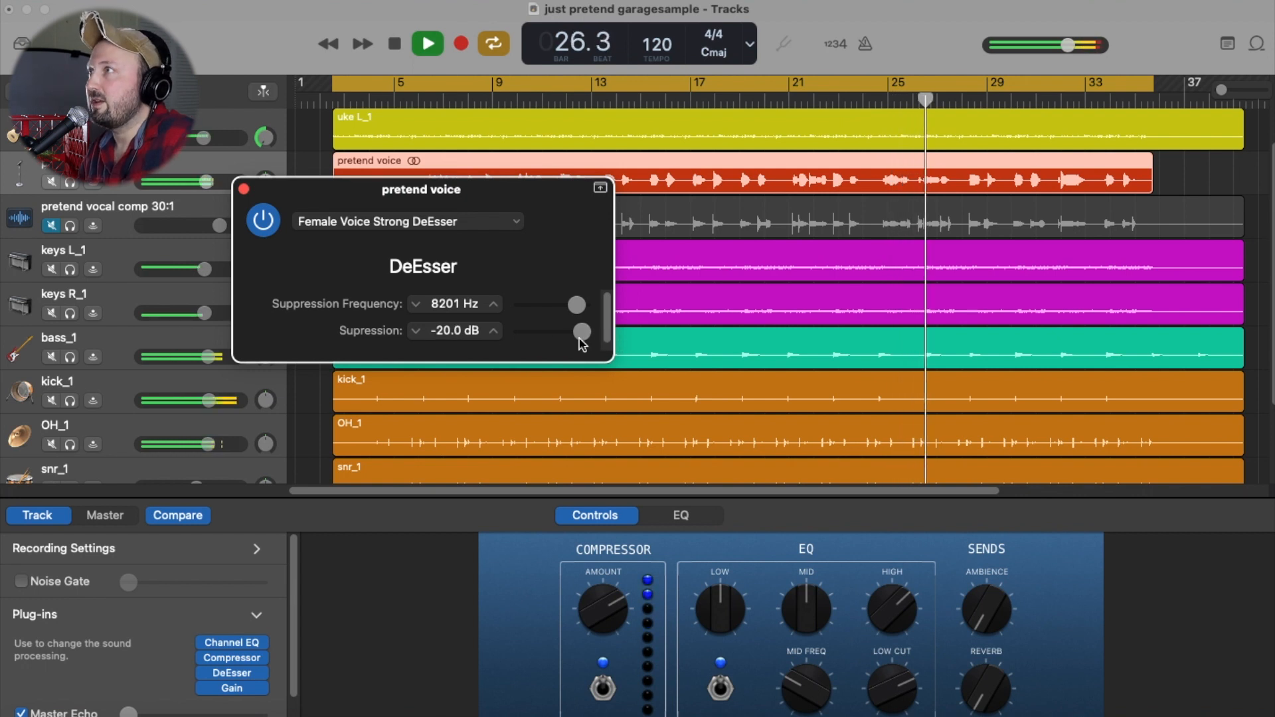
pyautogui.moveTo(582, 331); pyautogui.dragTo(584, 331)
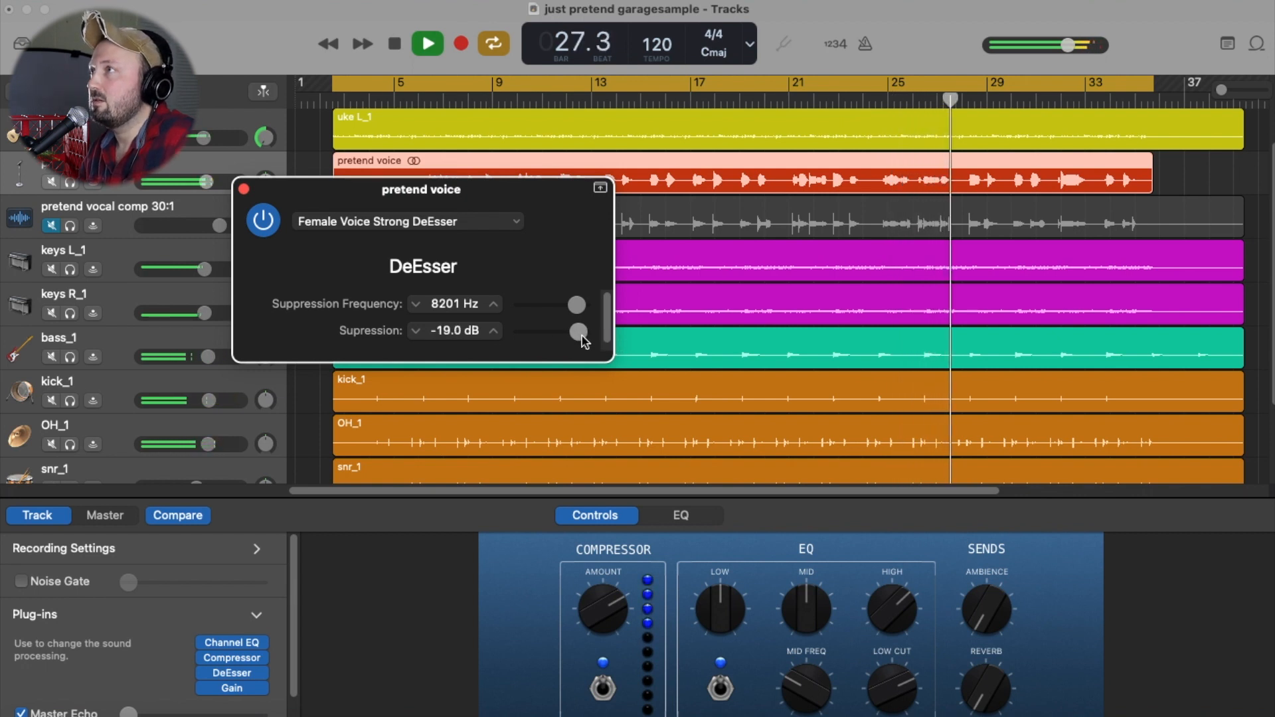
pyautogui.moveTo(579, 330); pyautogui.dragTo(560, 331)
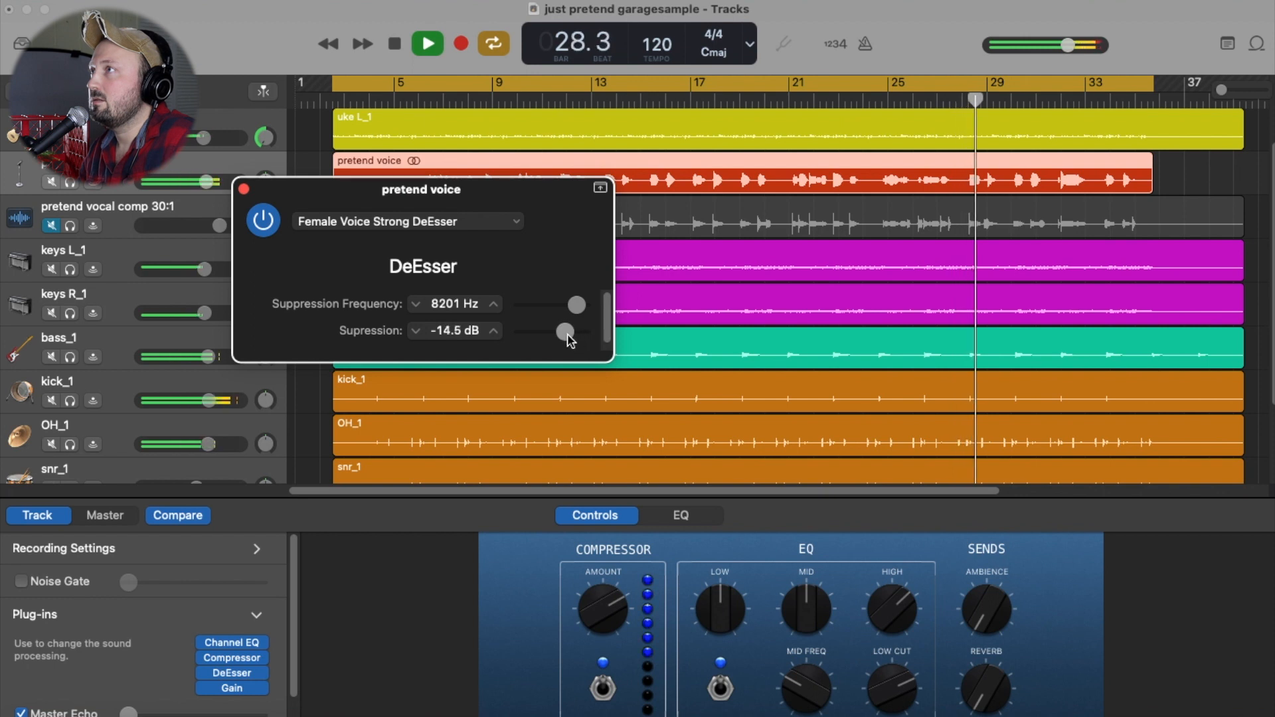
pyautogui.moveTo(560, 332); pyautogui.dragTo(566, 332)
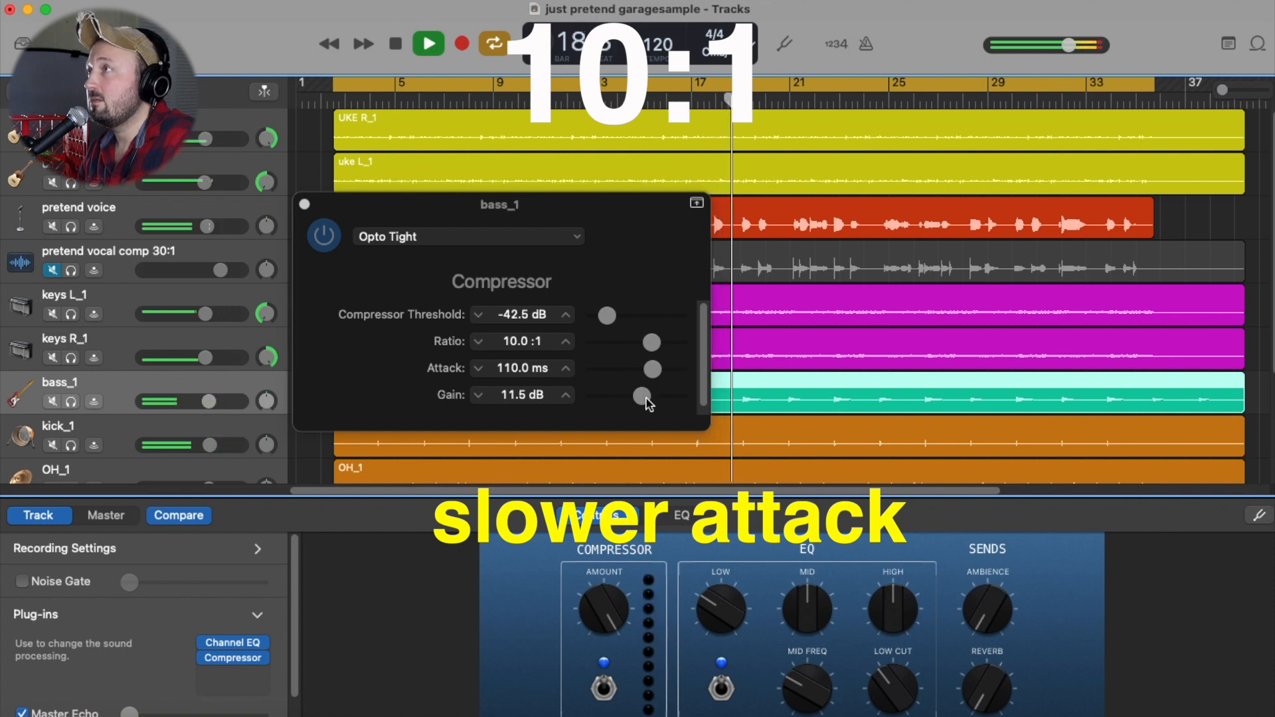
# Raise the bass Opto Tight compressor's makeup gain to 13 dB
pyautogui.moveTo(639, 396); pyautogui.dragTo(651, 396)
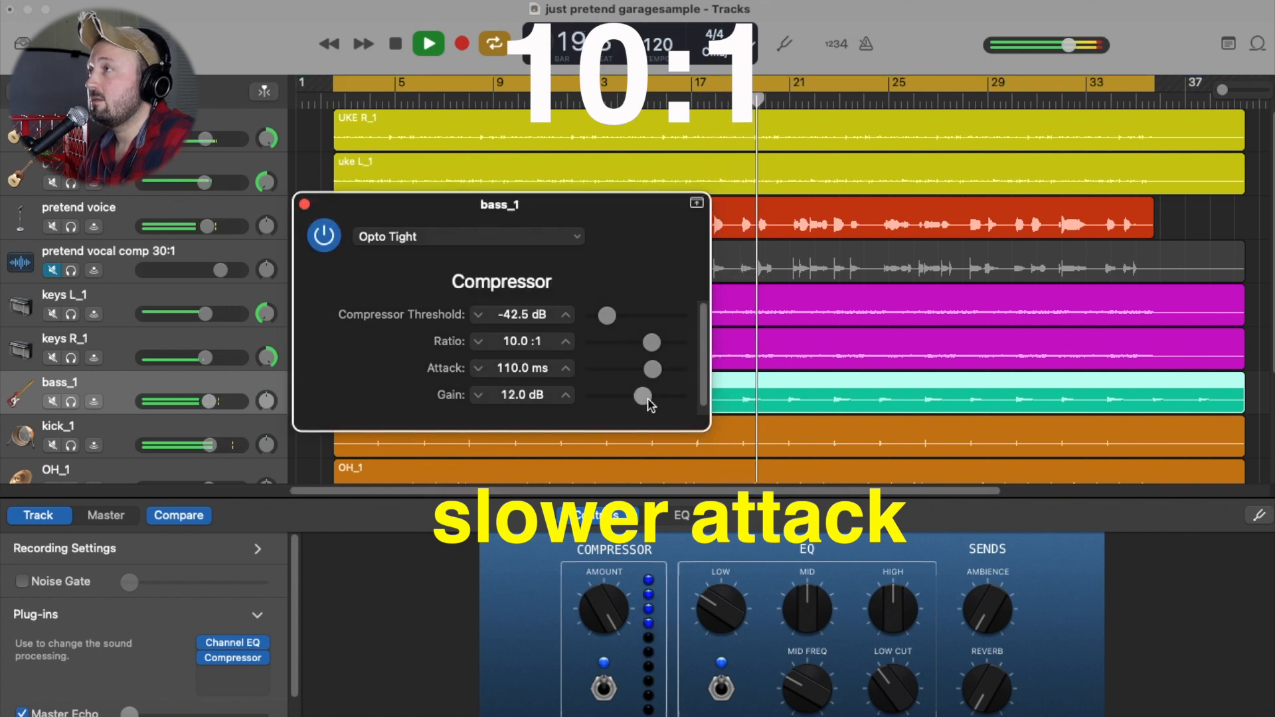
pyautogui.moveTo(646, 396); pyautogui.dragTo(650, 396)
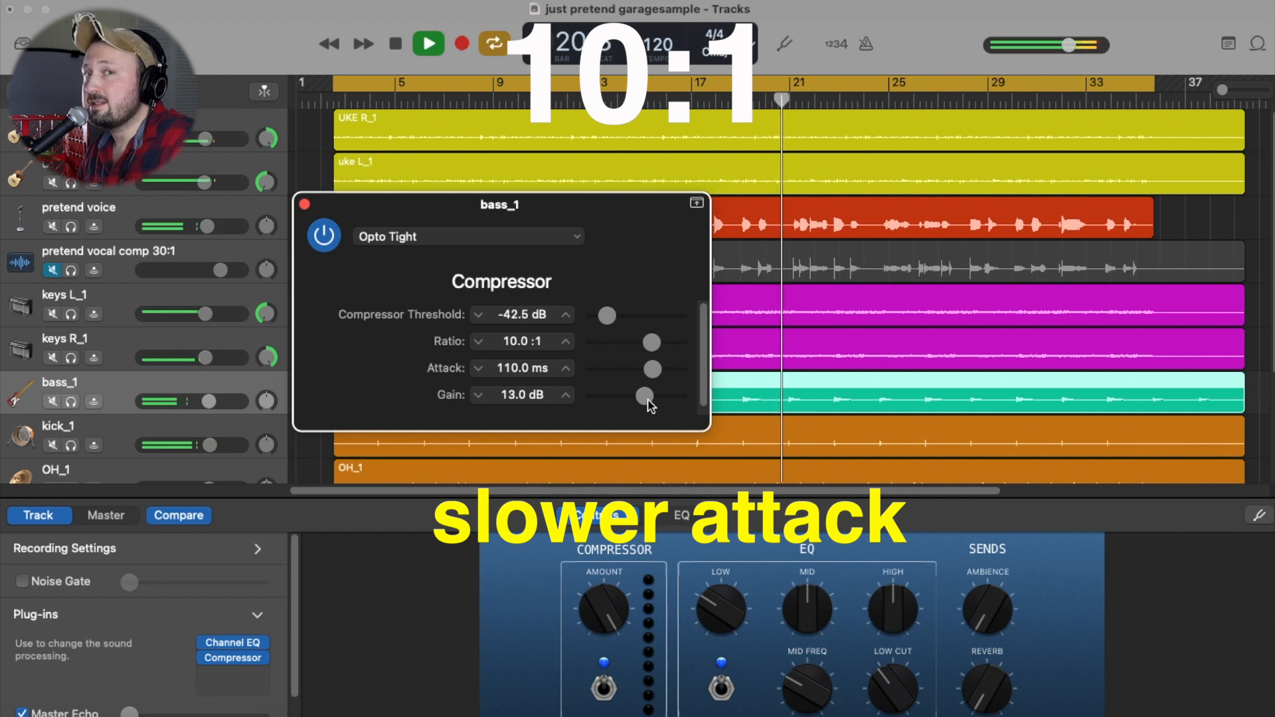